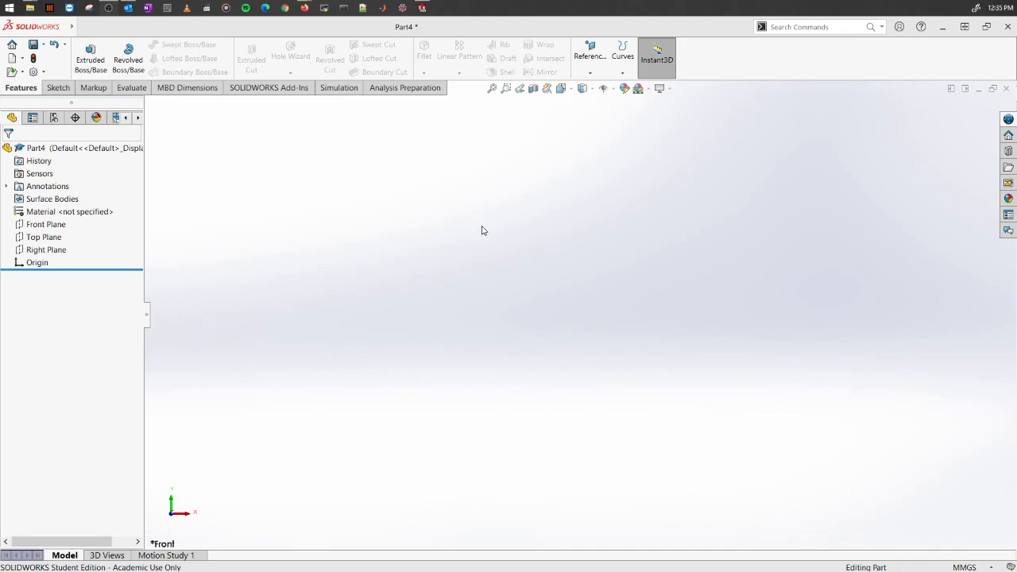
pyautogui.moveTo(618, 338)
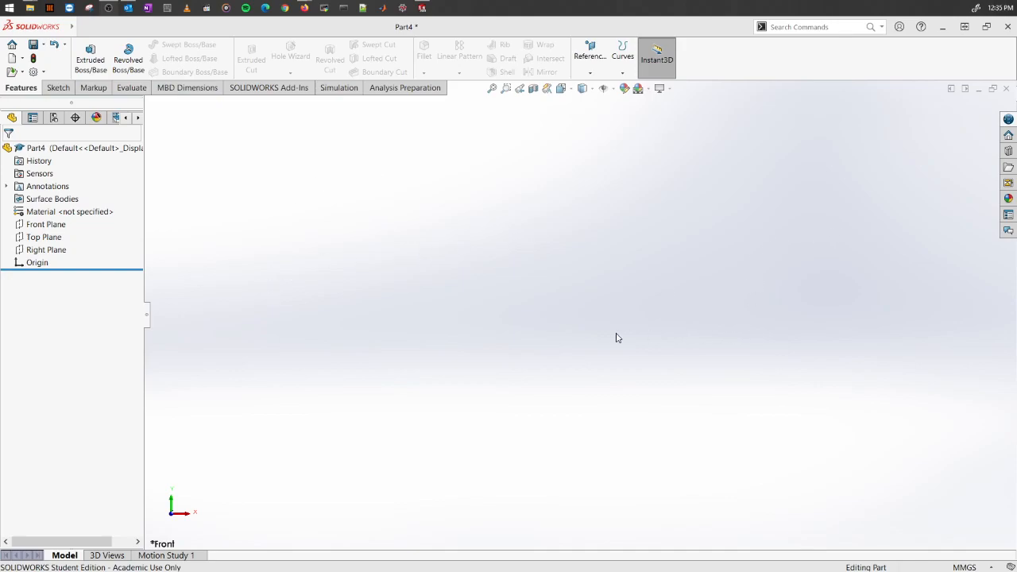
pyautogui.moveTo(42, 223)
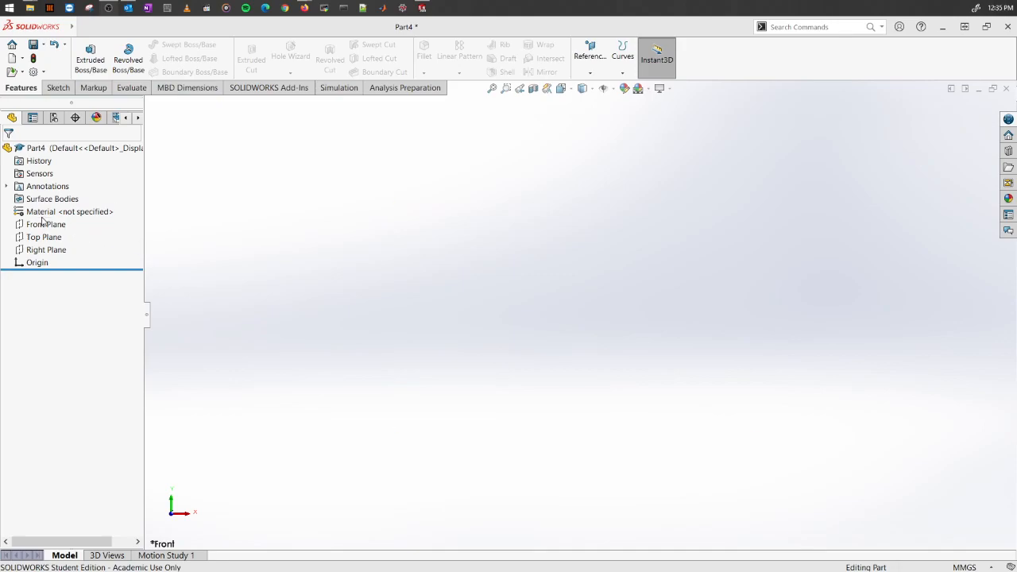
pyautogui.moveTo(290, 259)
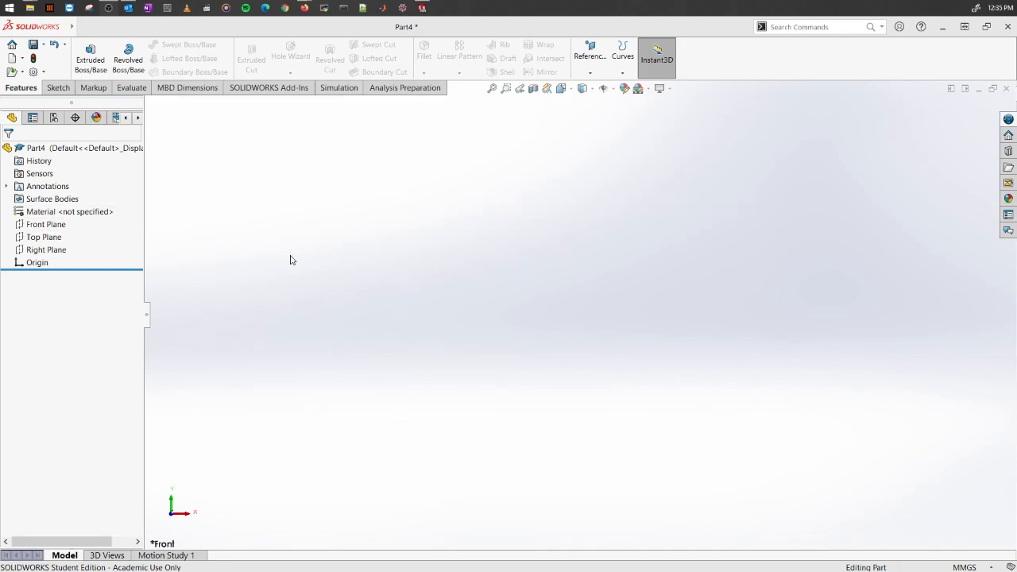
# - Draw three connected zigzag lines on the Front Plane as Sketch7 and exit the sketch
pyautogui.click(46, 224)
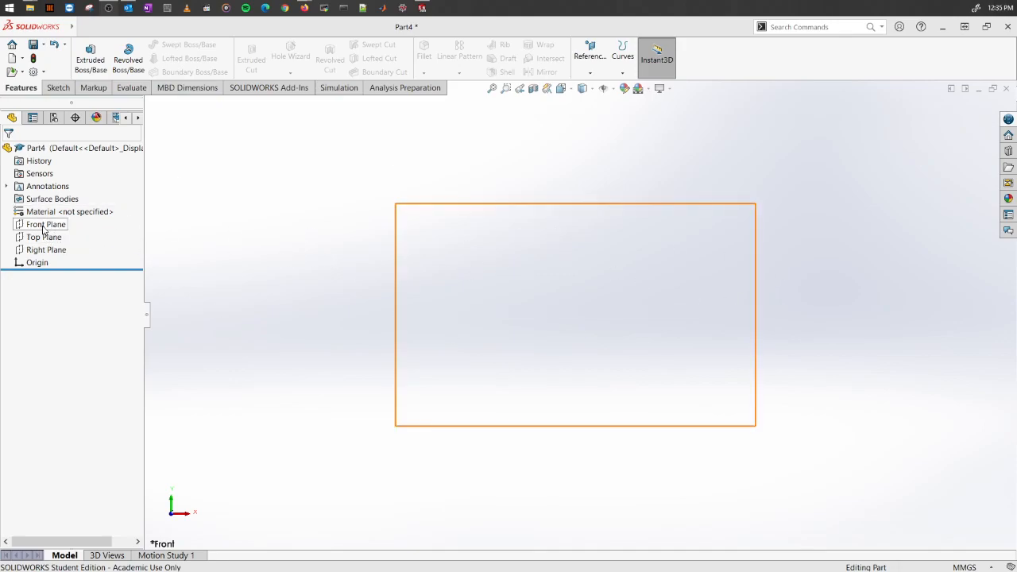
pyautogui.click(46, 224)
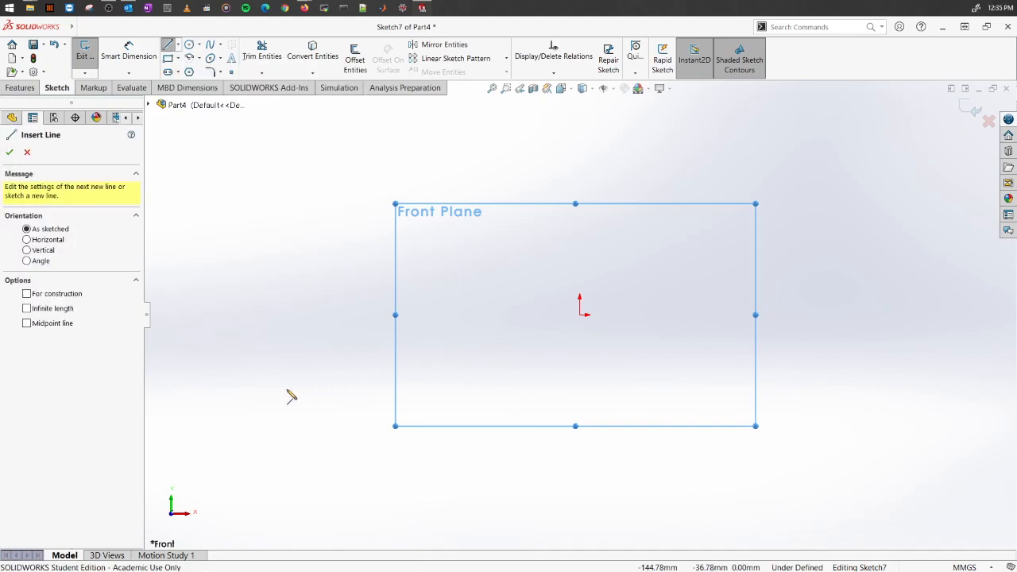
pyautogui.click(517, 389)
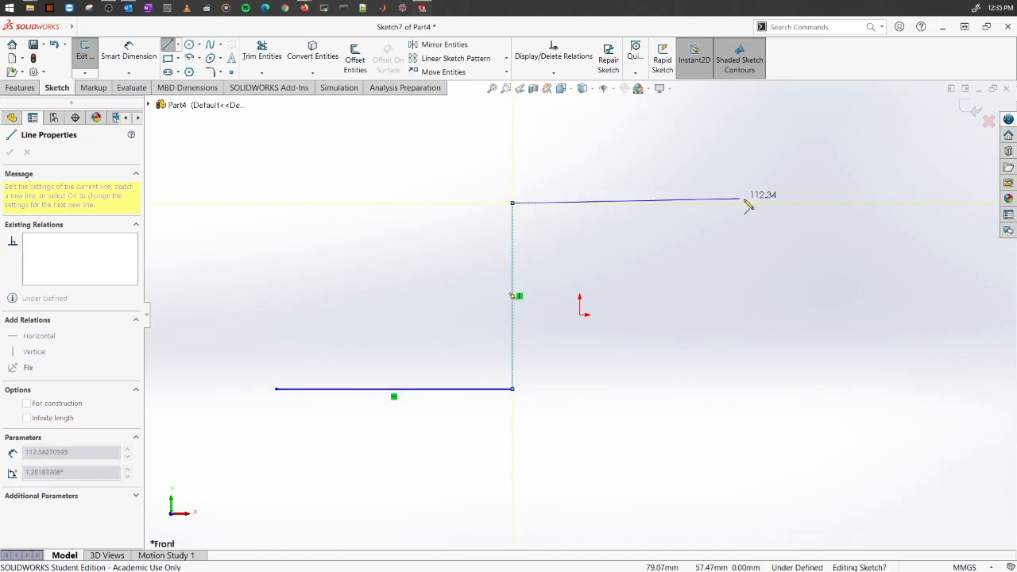
pyautogui.rightClick(636, 205)
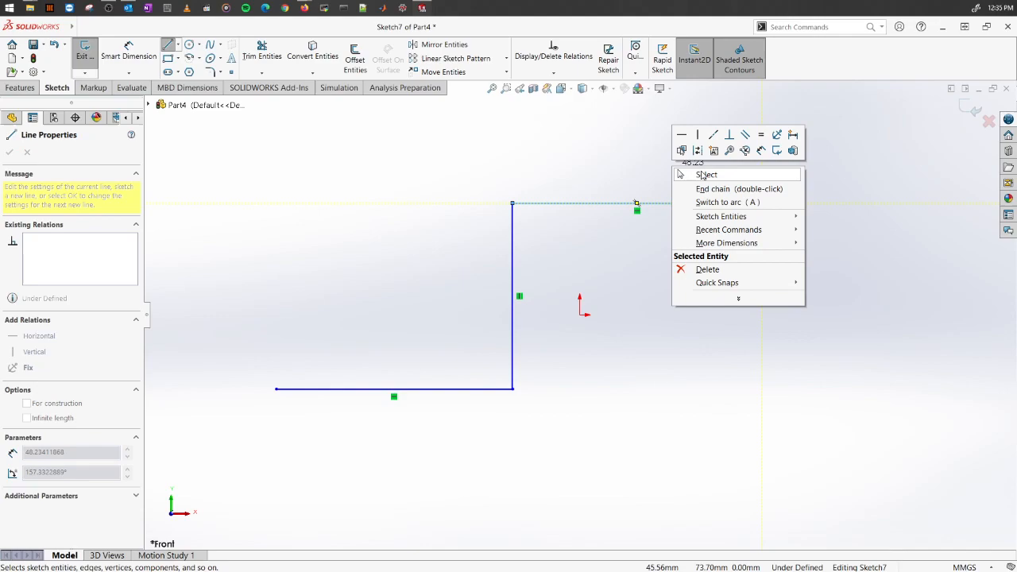
pyautogui.click(707, 174)
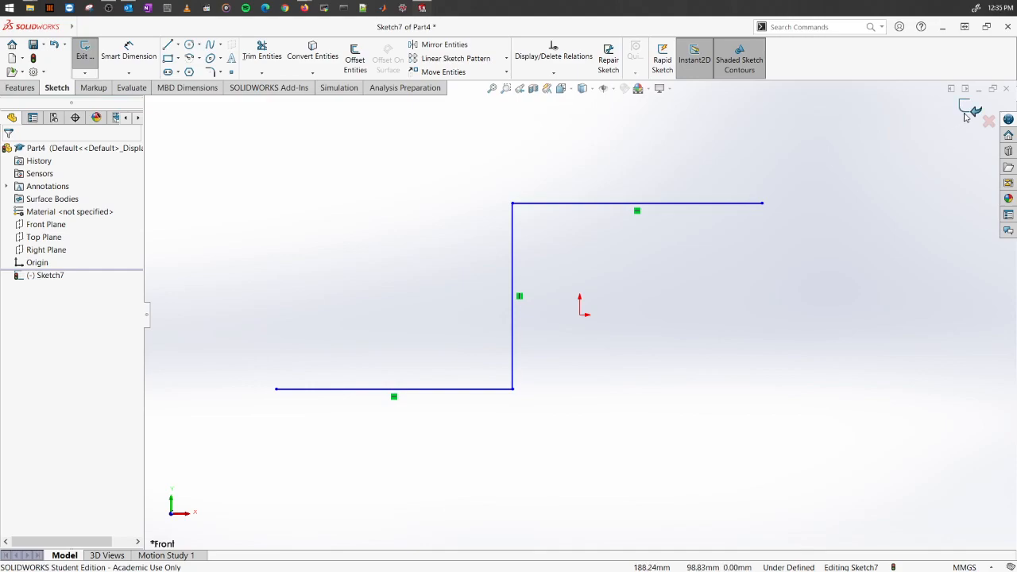
pyautogui.click(964, 110)
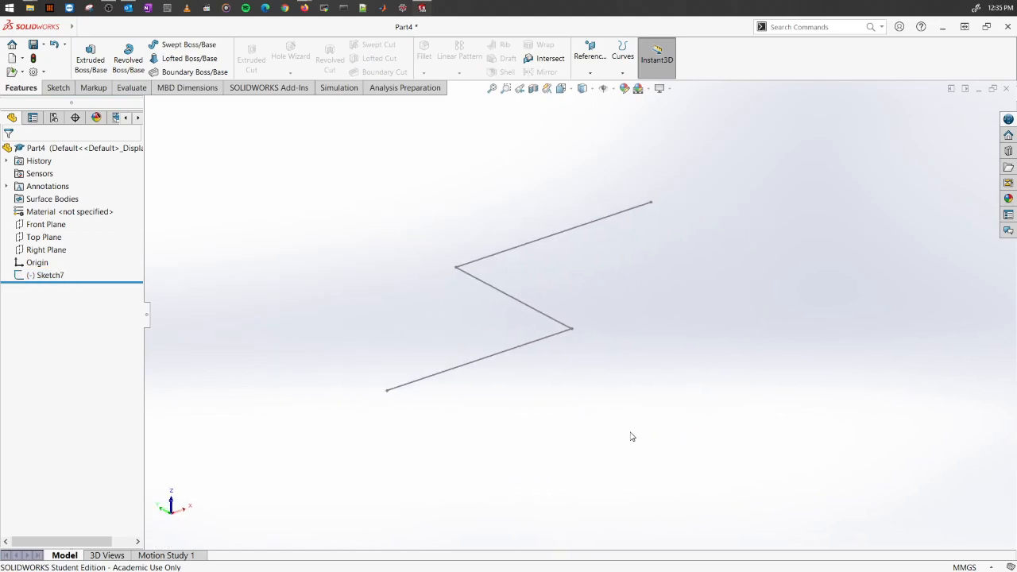
pyautogui.moveTo(614, 424)
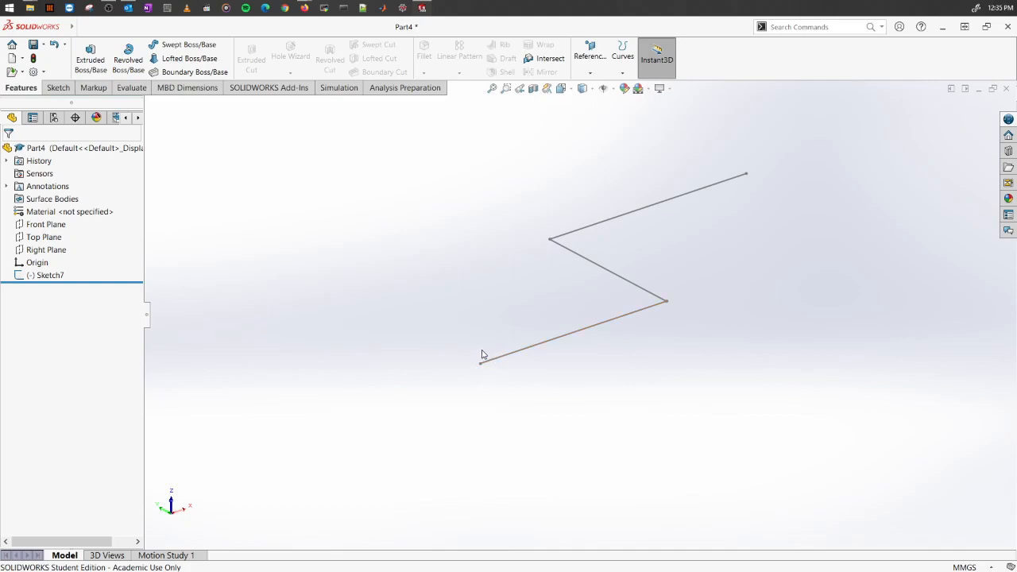
pyautogui.moveTo(484, 370)
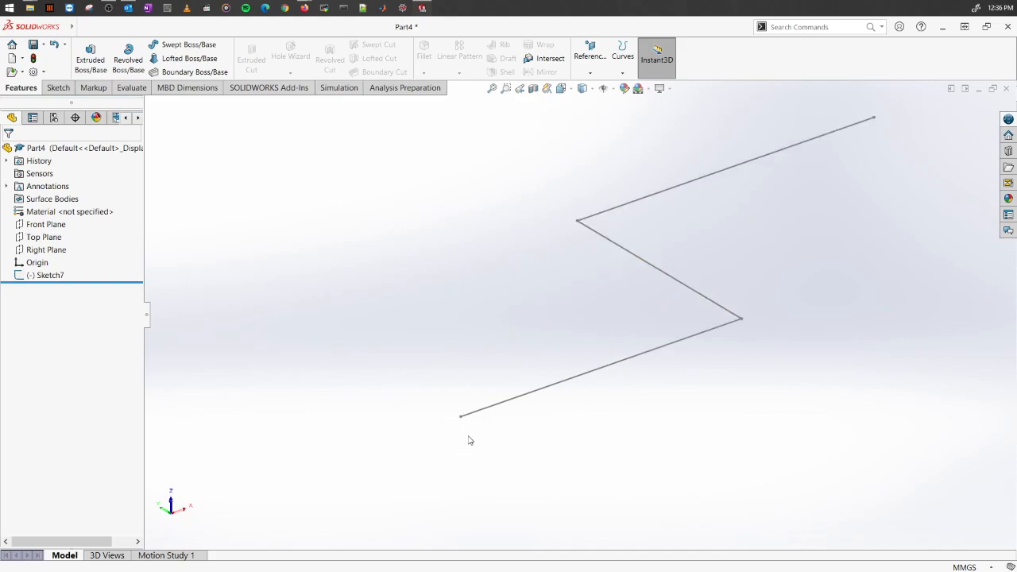
pyautogui.moveTo(589, 55)
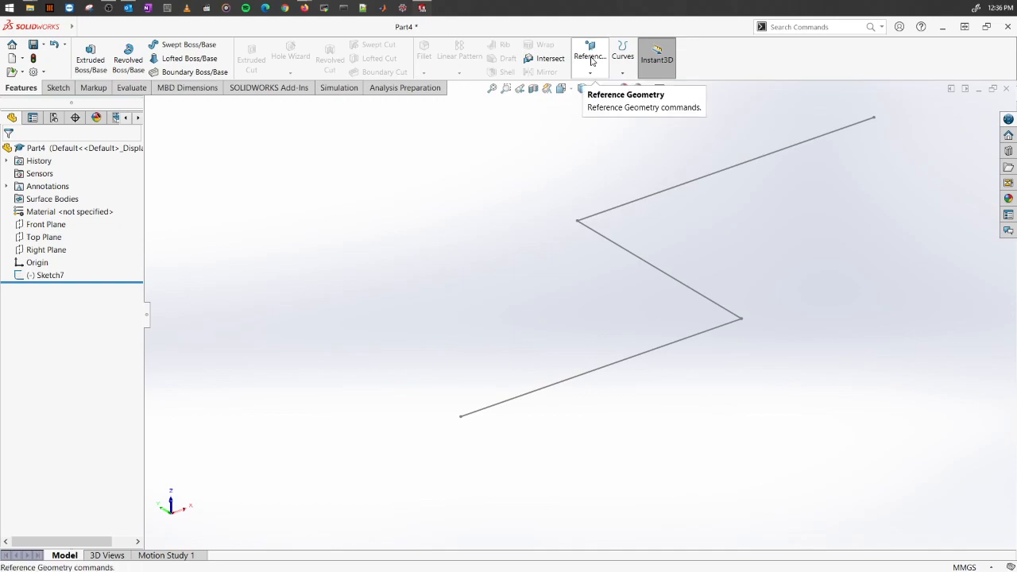
pyautogui.moveTo(457, 304)
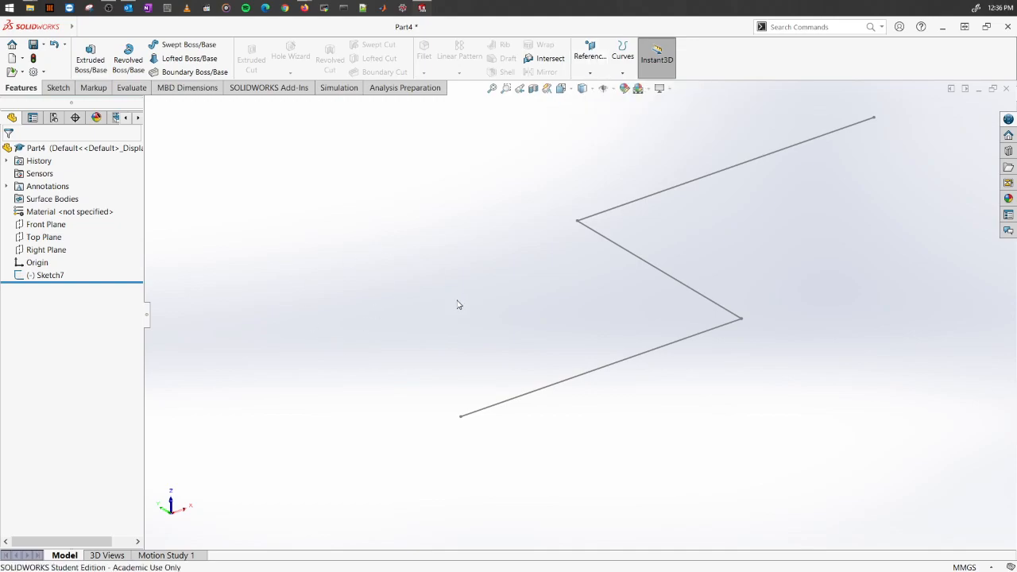
pyautogui.moveTo(455, 457)
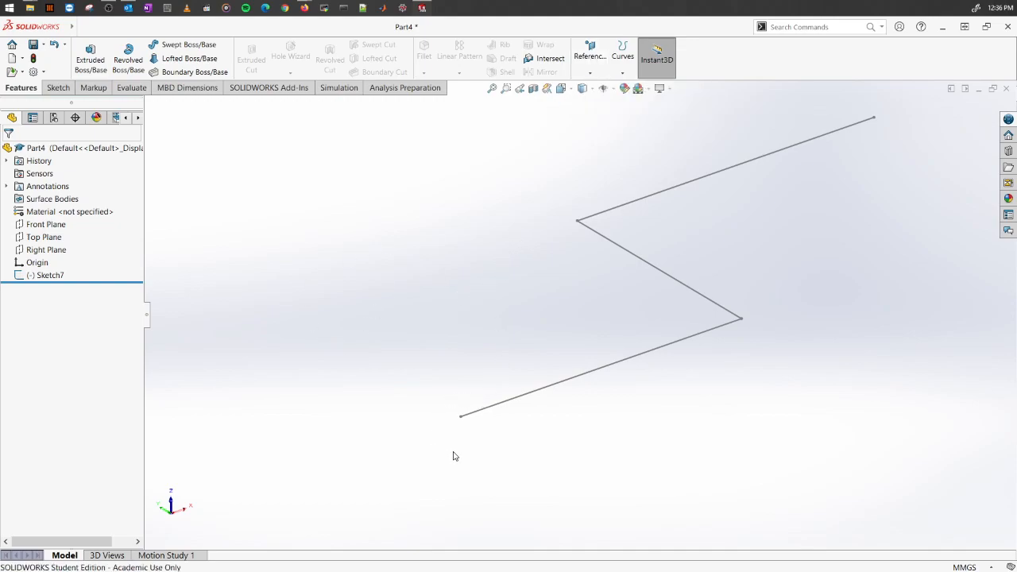
pyautogui.moveTo(588, 127)
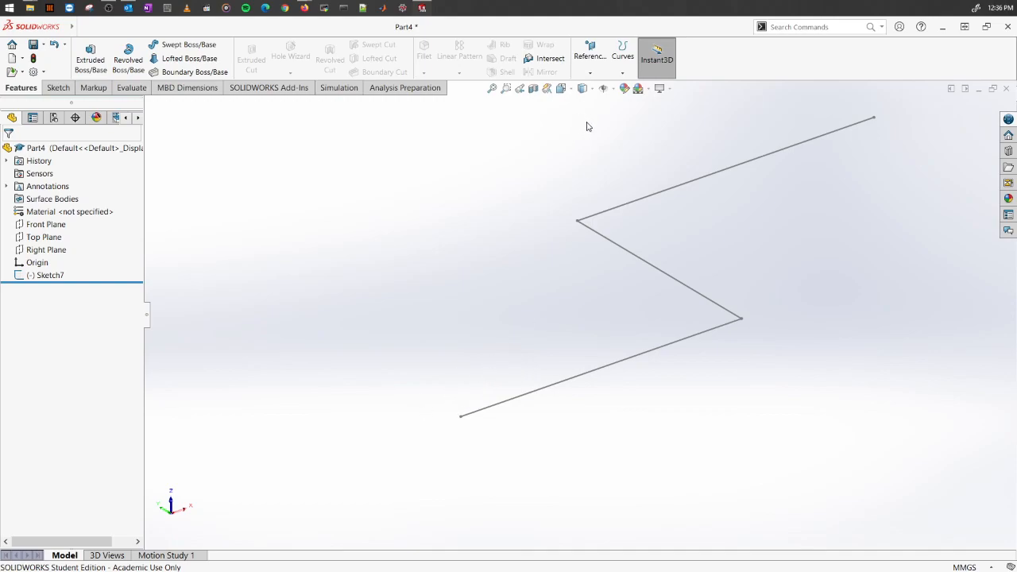
pyautogui.moveTo(590, 56)
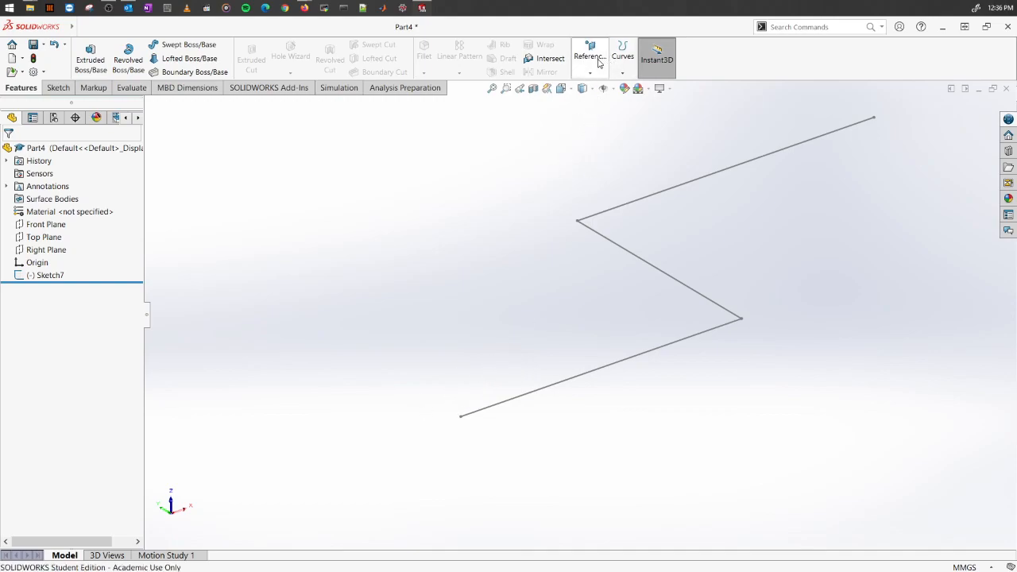
# - Create Plane2 perpendicular to Line1 and coincident with its endpoint Point1
pyautogui.click(590, 57)
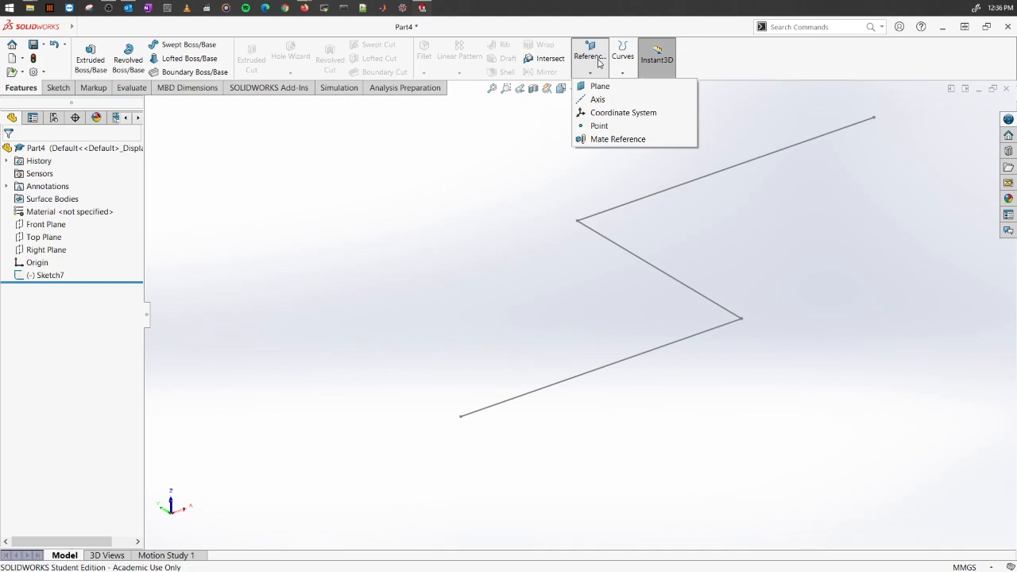
pyautogui.moveTo(623, 86)
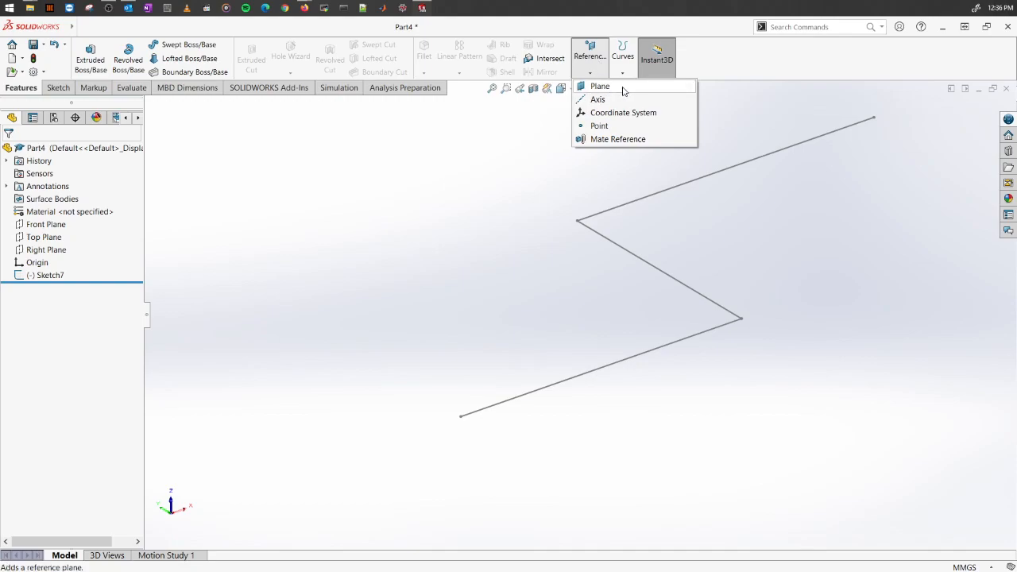
pyautogui.click(600, 86)
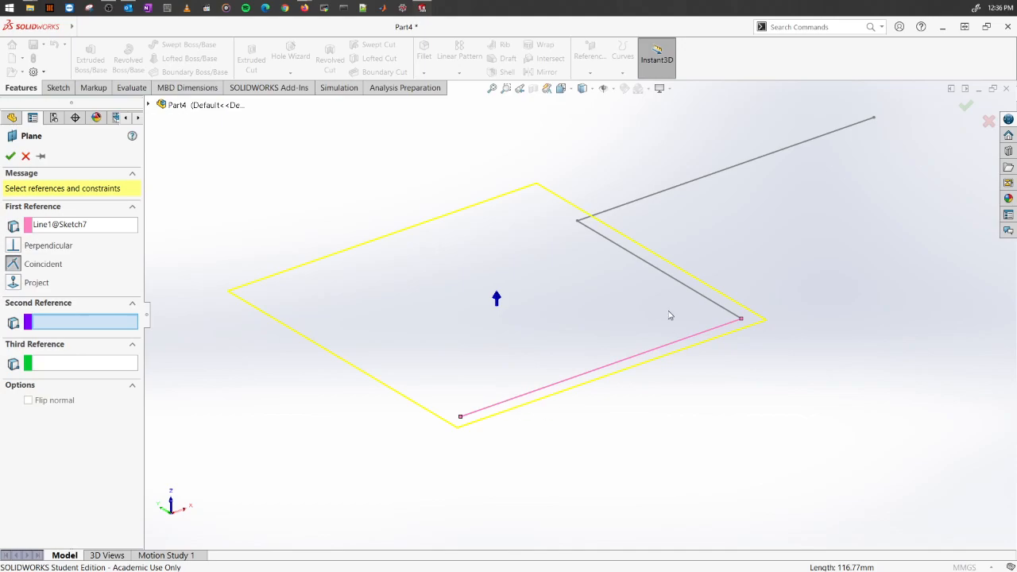
pyautogui.moveTo(307, 361)
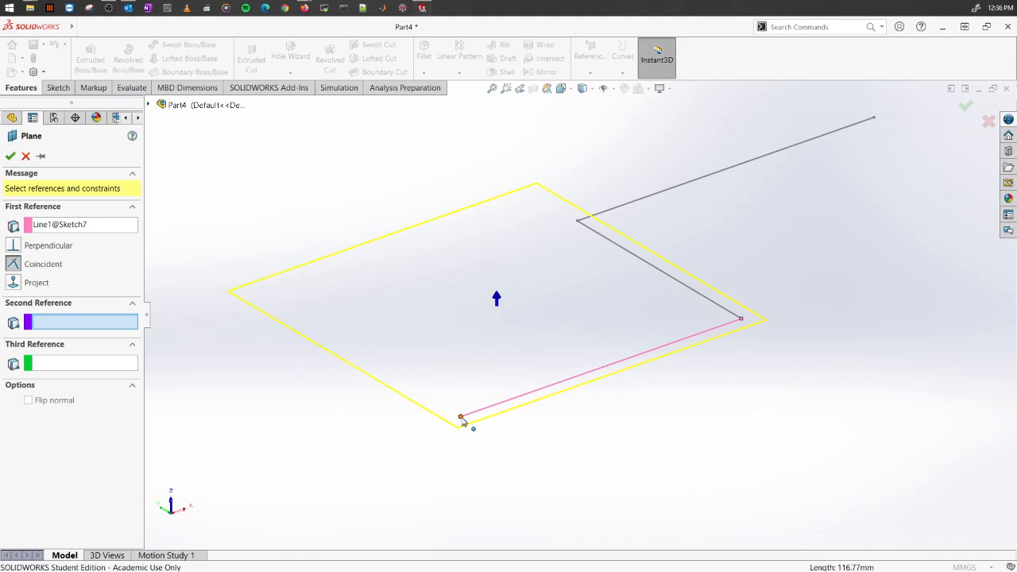
pyautogui.moveTo(460, 449)
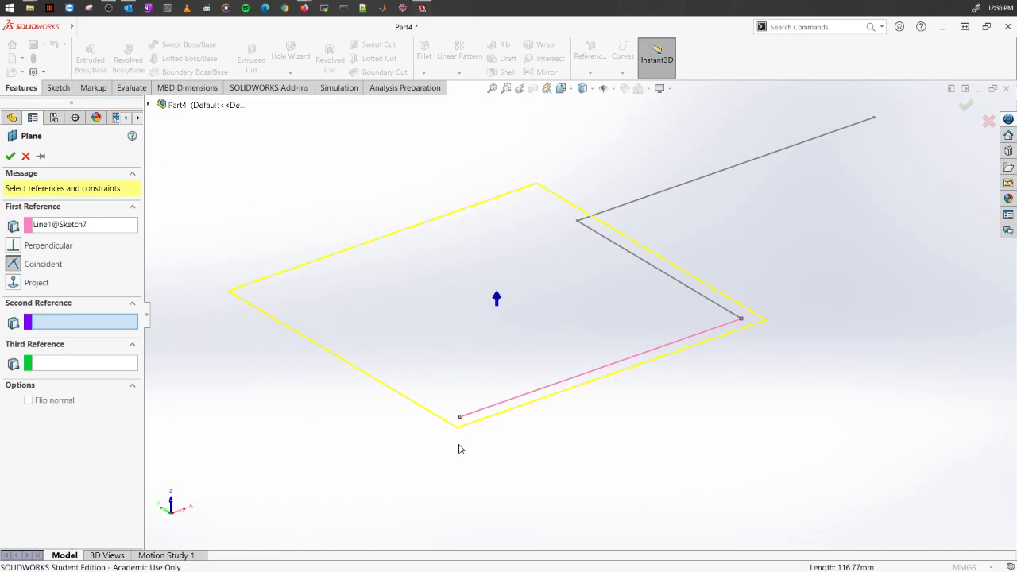
pyautogui.click(461, 415)
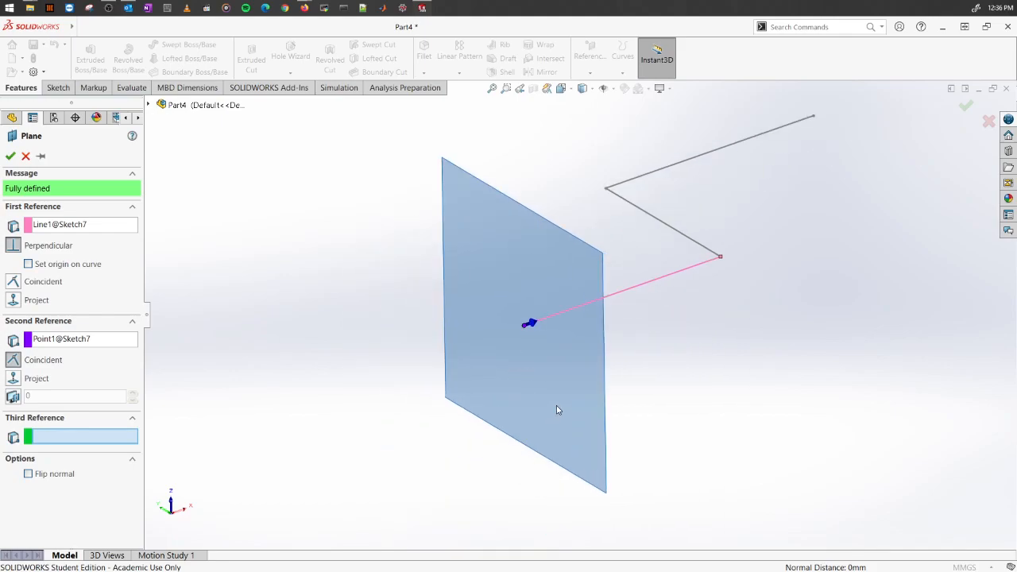
pyautogui.moveTo(556, 410); pyautogui.dragTo(370, 351)
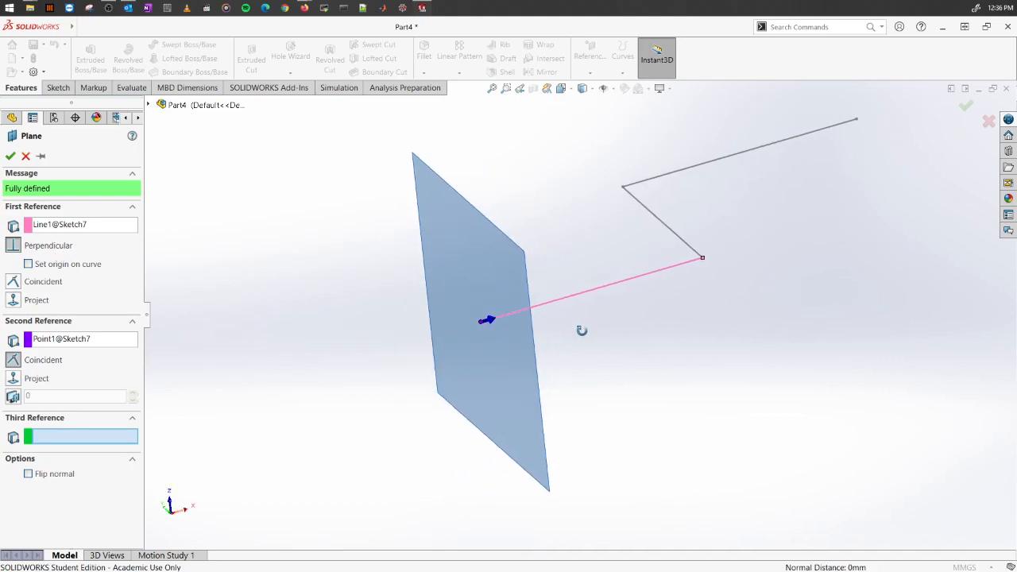
pyautogui.moveTo(514, 409)
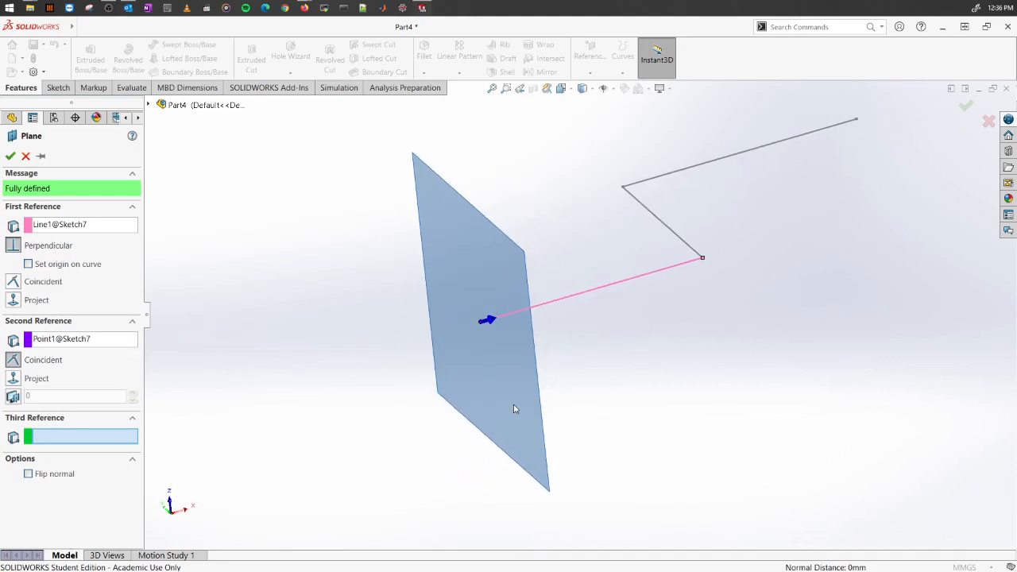
pyautogui.moveTo(442, 348)
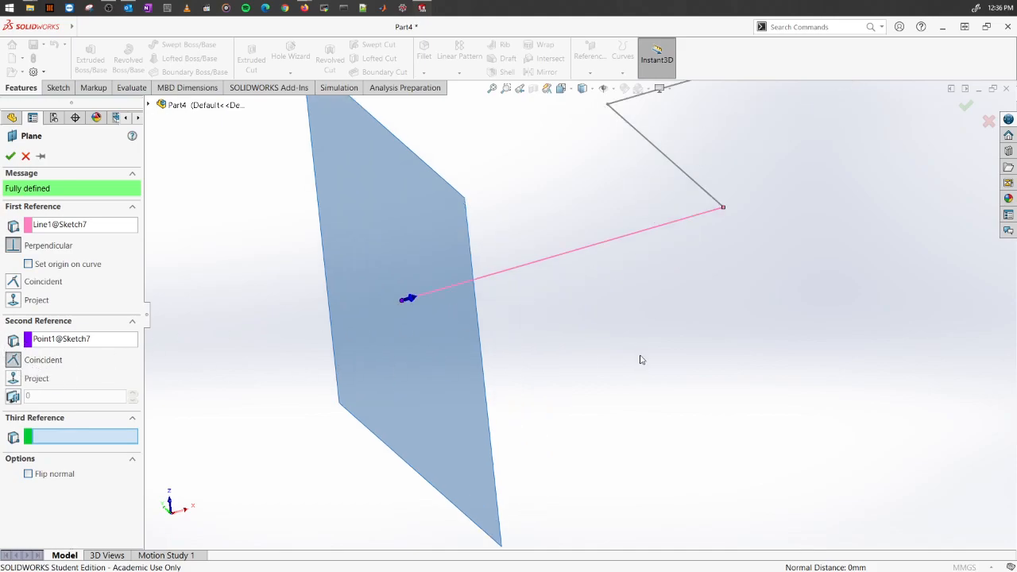
pyautogui.moveTo(642, 360); pyautogui.dragTo(596, 329)
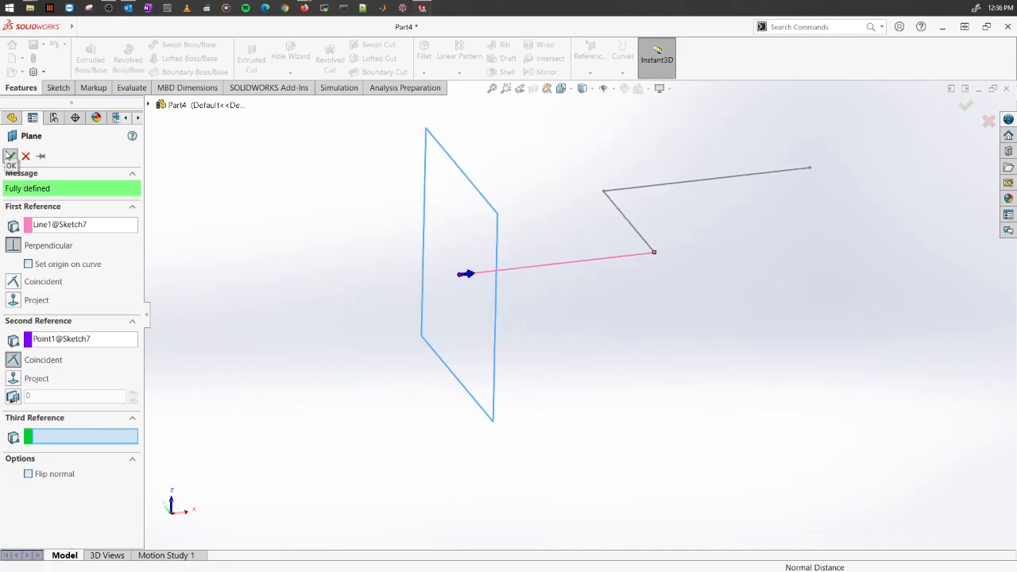
pyautogui.click(11, 156)
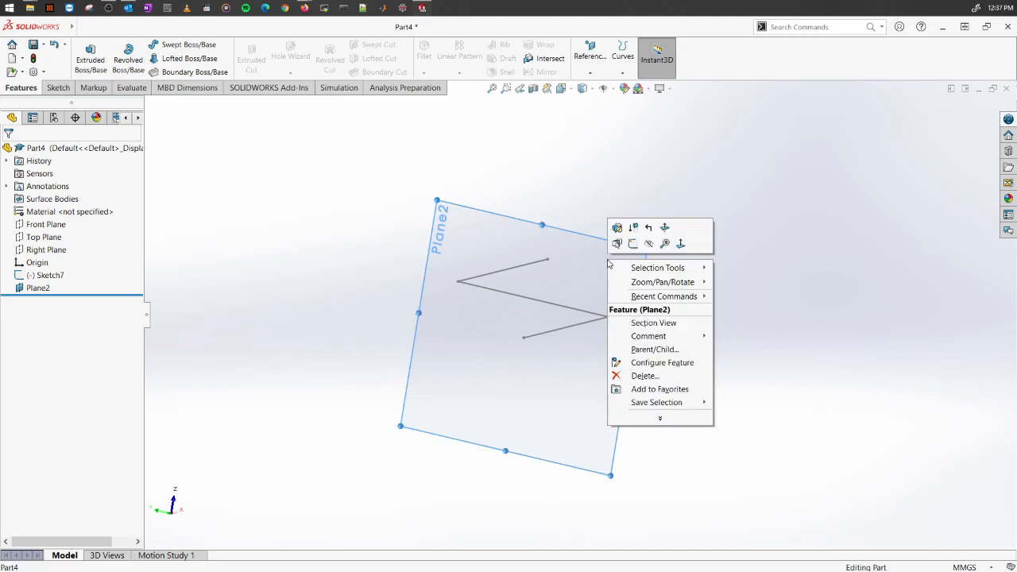
pyautogui.moveTo(681, 260)
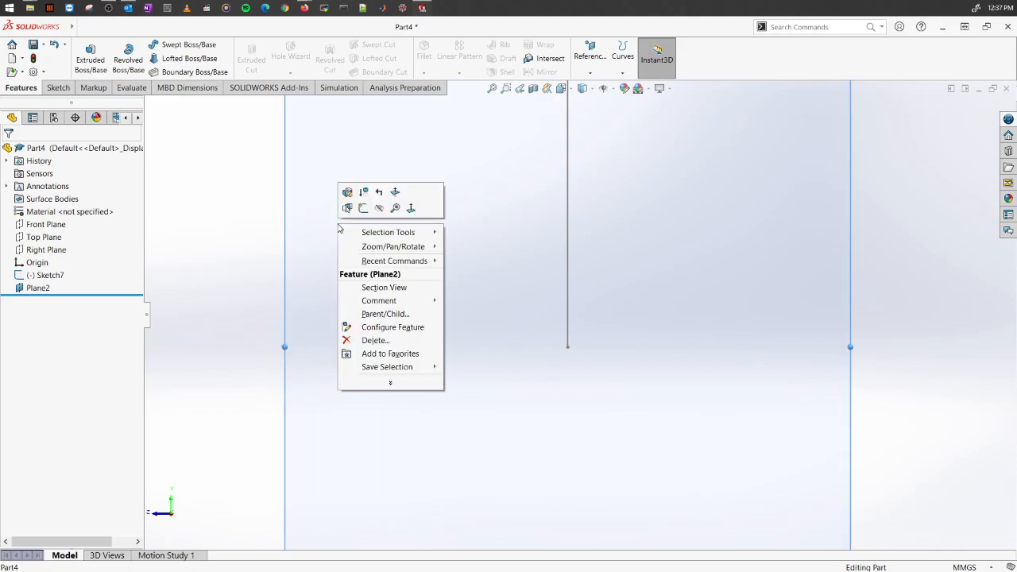
# - Open Sketch8 on Plane2, viewed normal to the plane
pyautogui.click(364, 208)
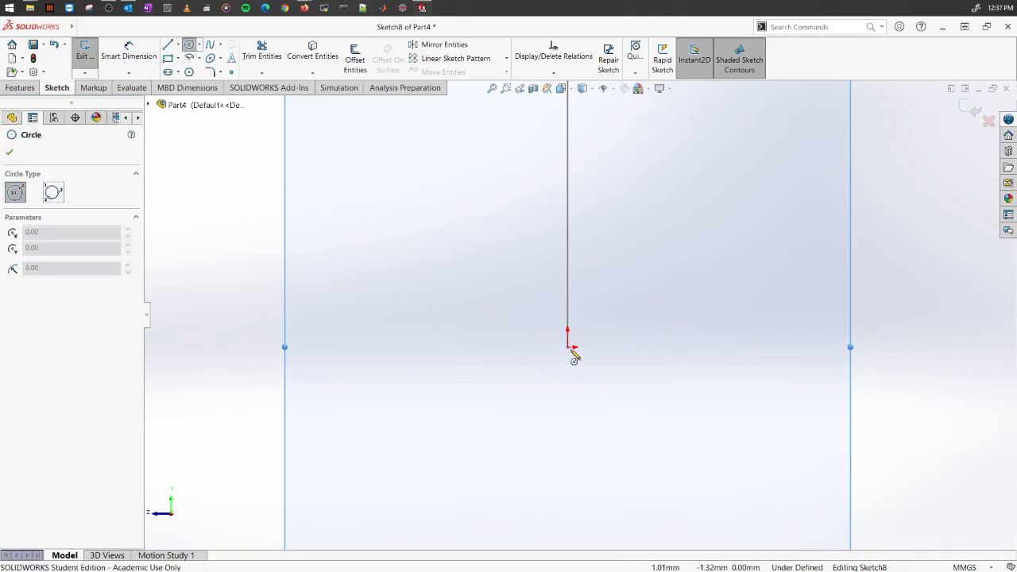
# - Draw a circle centred on the path's endpoint and dimension its diameter
pyautogui.click(567, 348)
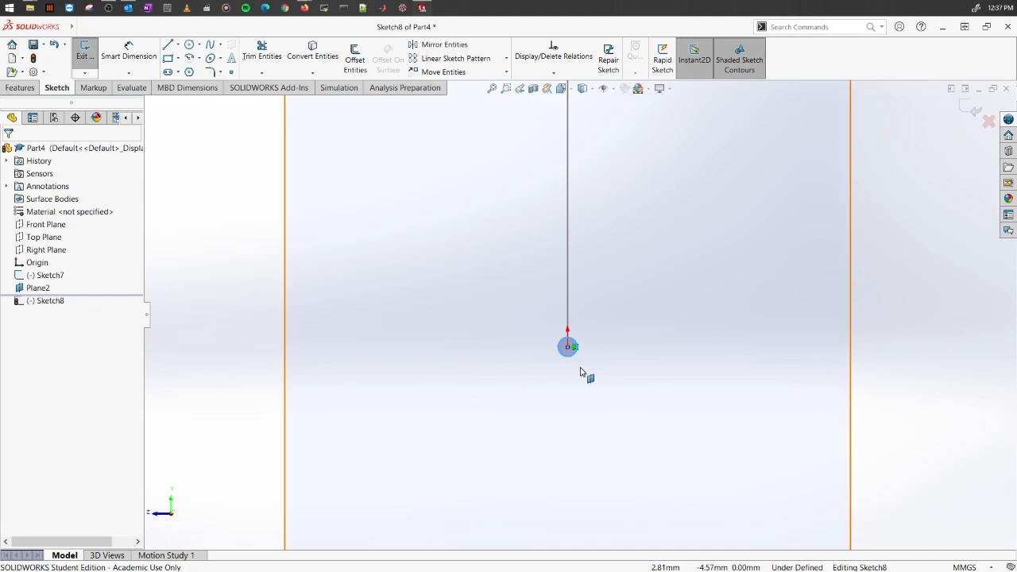
pyautogui.click(39, 288)
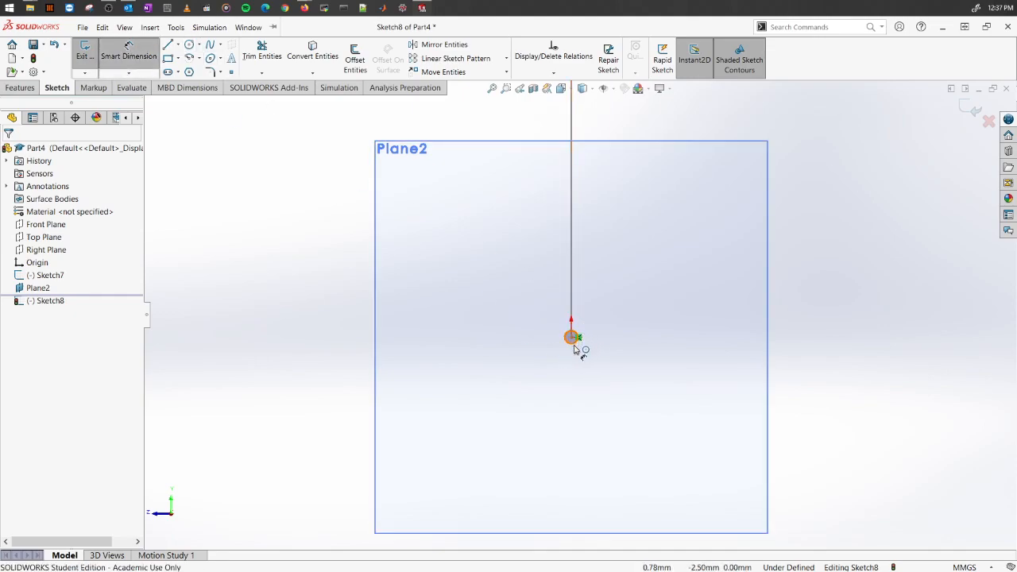
pyautogui.click(571, 337)
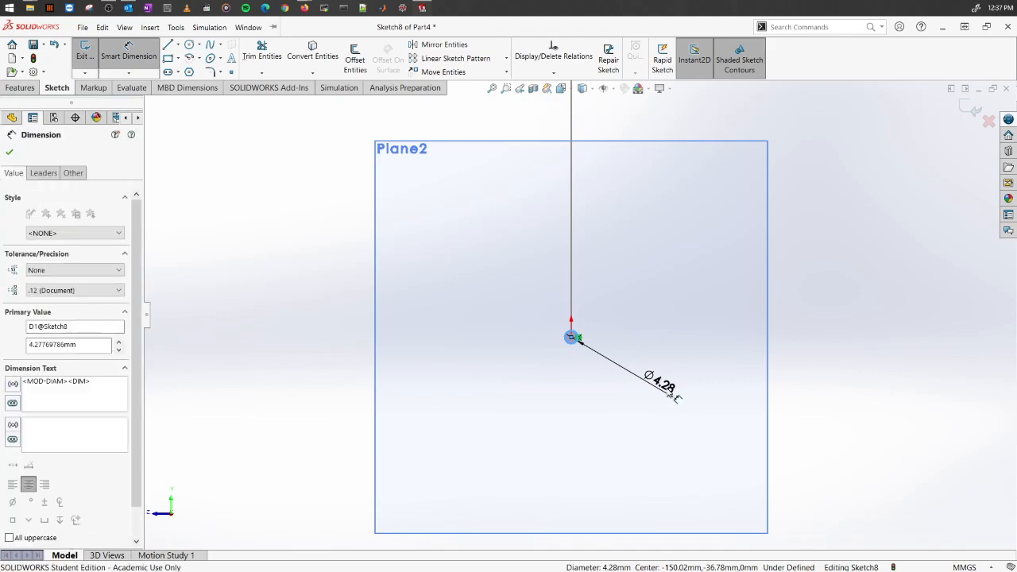
pyautogui.click(663, 386)
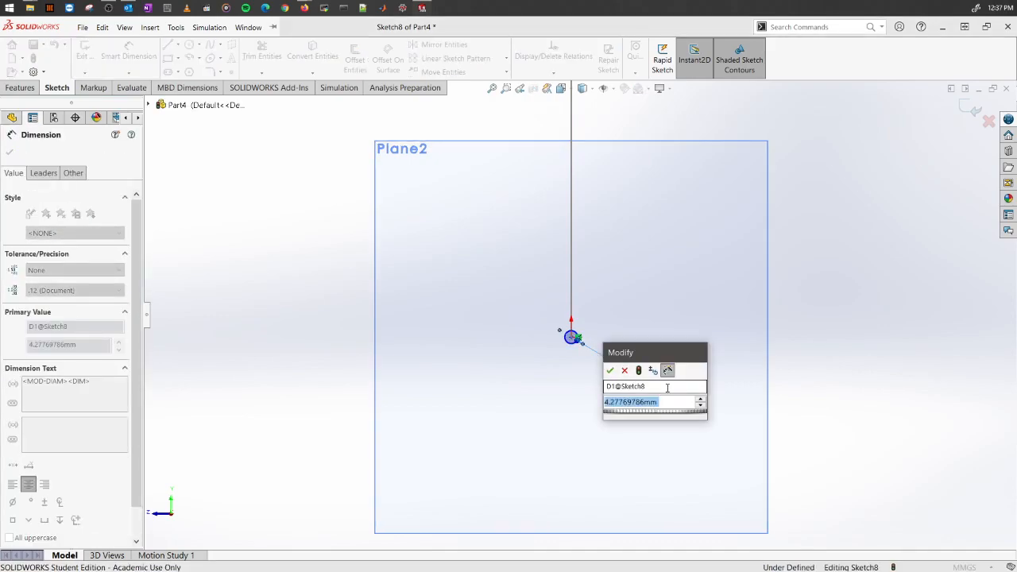
pyautogui.click(611, 370)
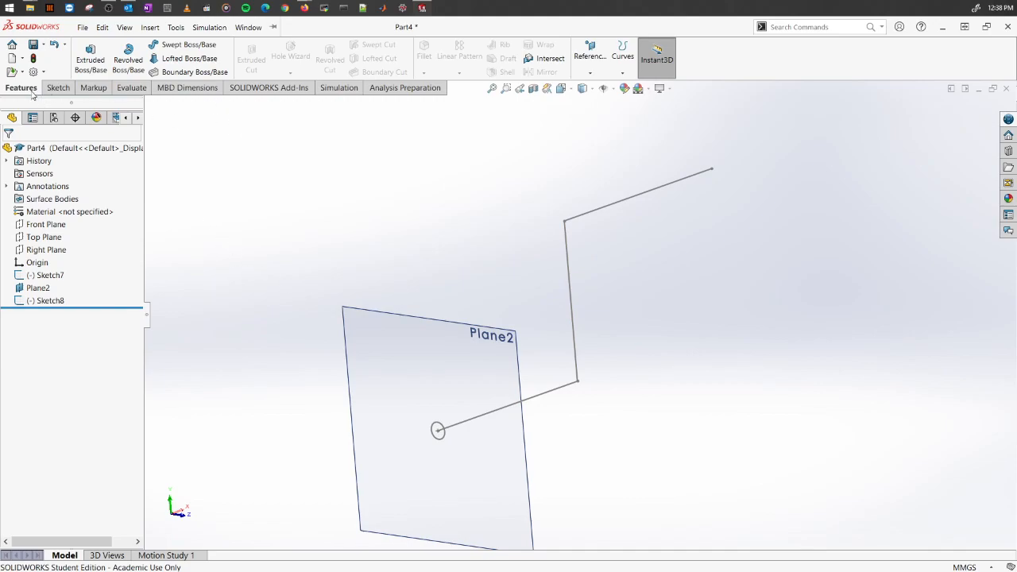
pyautogui.moveTo(189, 44)
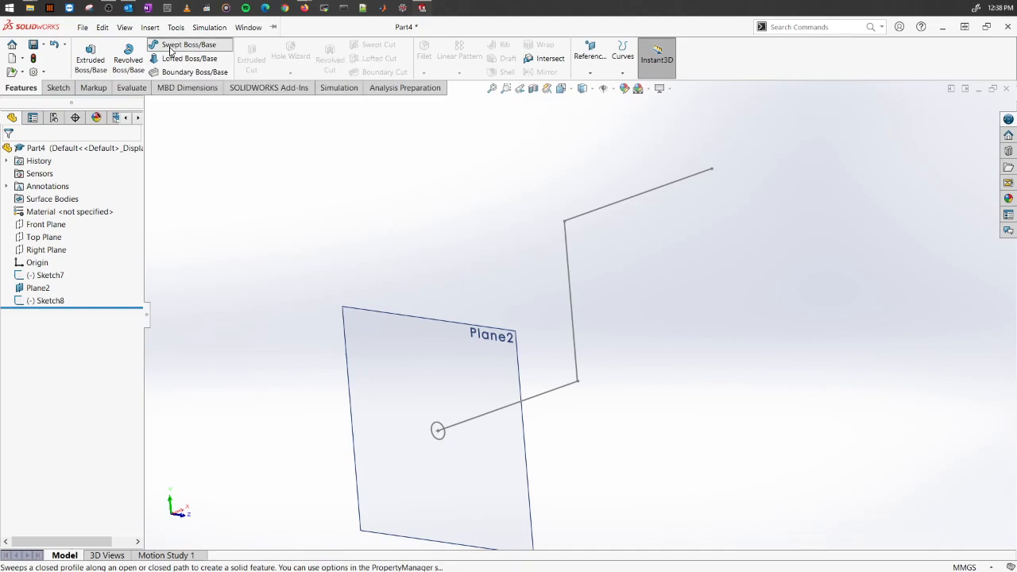
# - Start a Swept Boss/Base with the Sketch8 circle as profile along the Sketch7 path
pyautogui.click(188, 44)
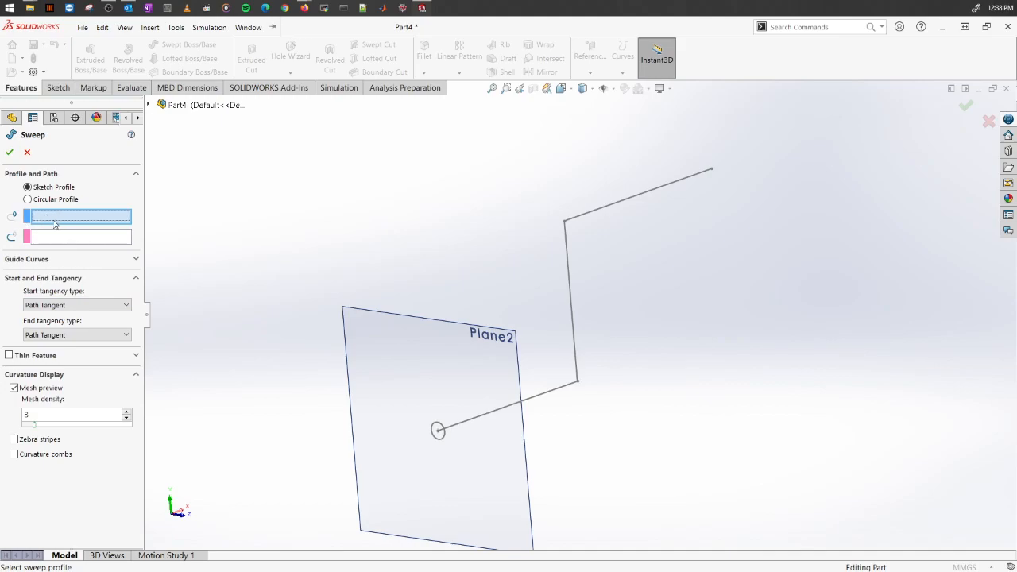
pyautogui.moveTo(435, 443)
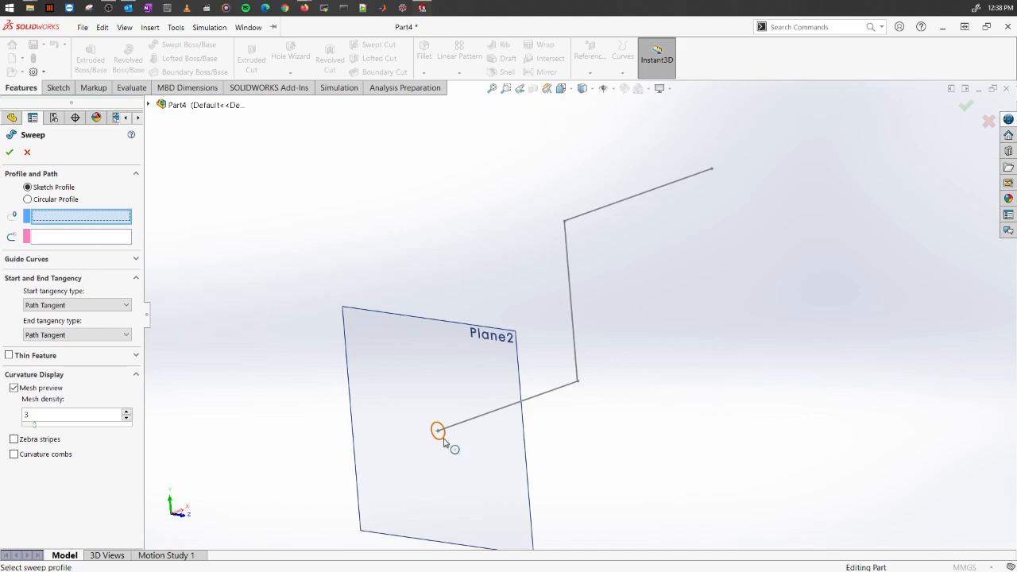
pyautogui.click(438, 430)
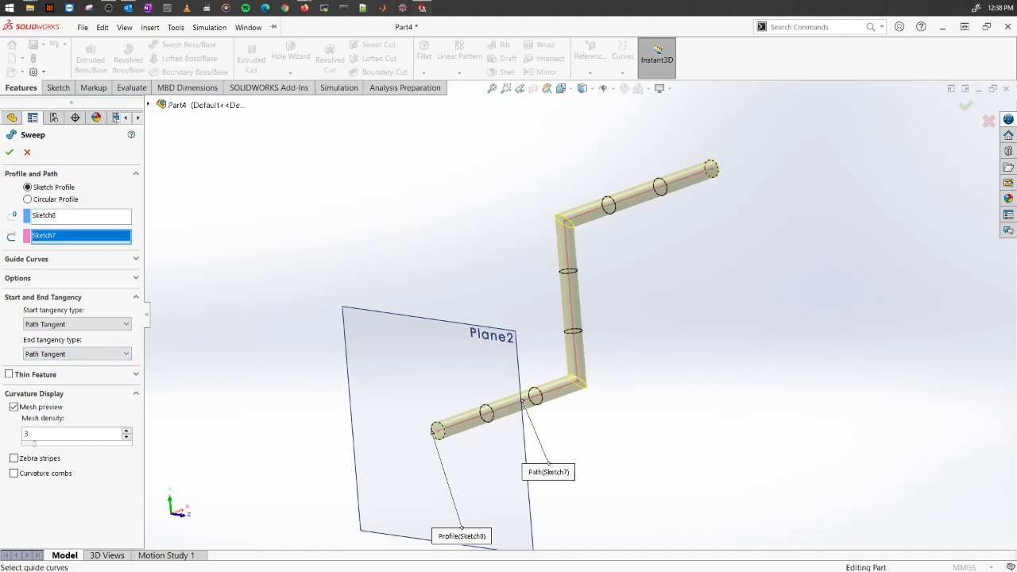
pyautogui.moveTo(458, 461)
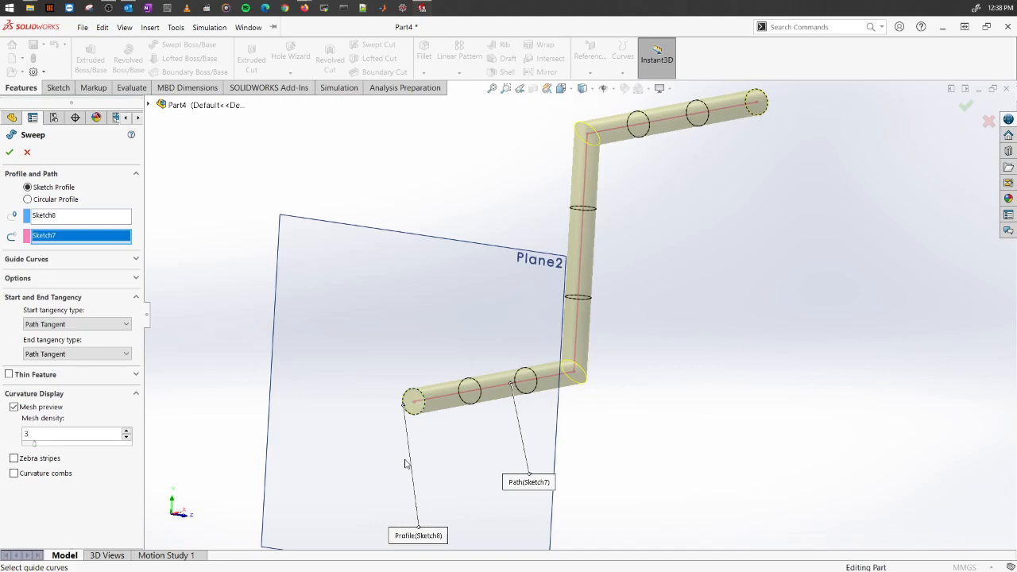
pyautogui.moveTo(356, 452)
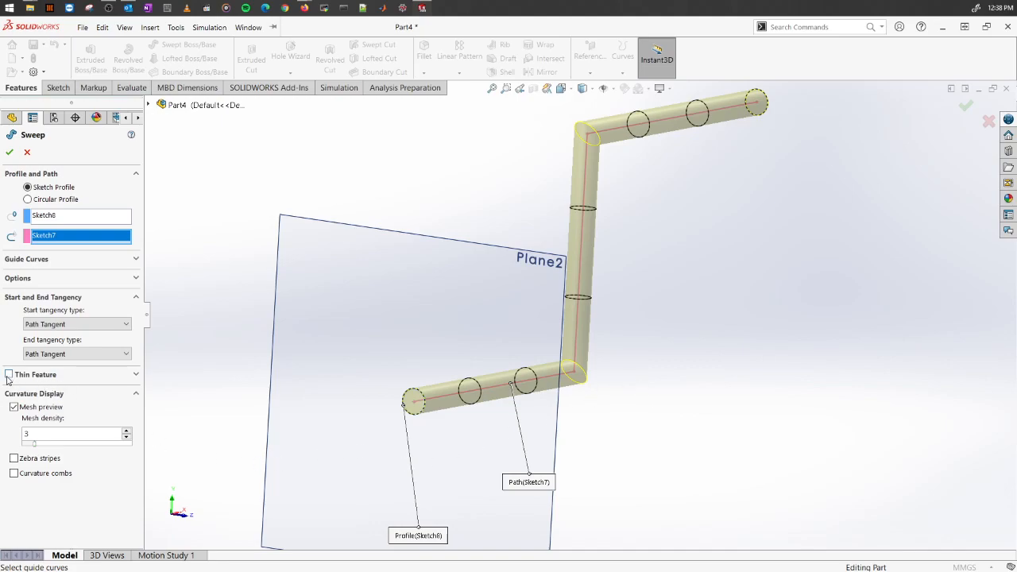
# - Make the sweep a 1.00 mm one-direction thin feature and accept it as Sweep-Thin1
pyautogui.click(8, 375)
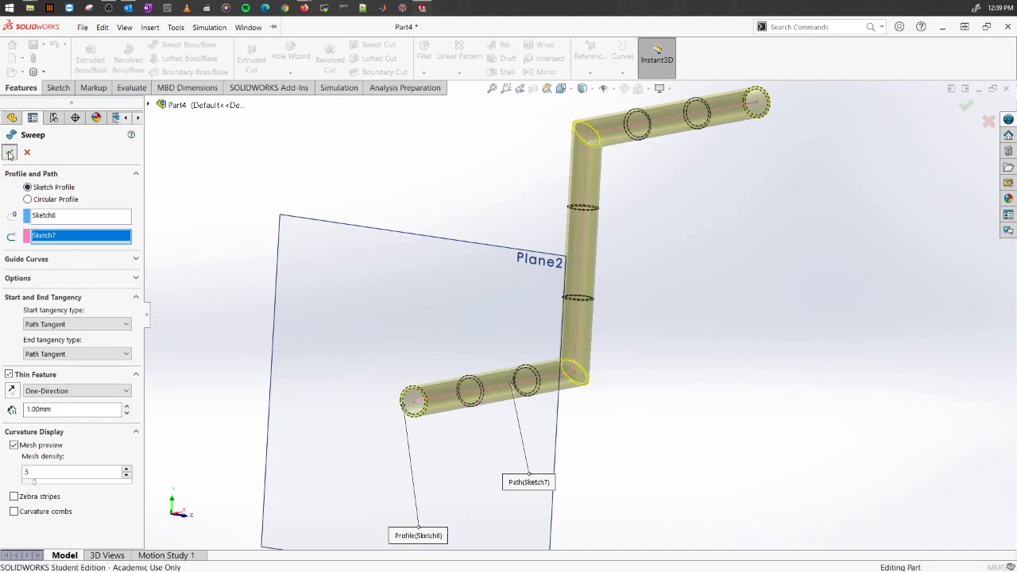
pyautogui.click(11, 153)
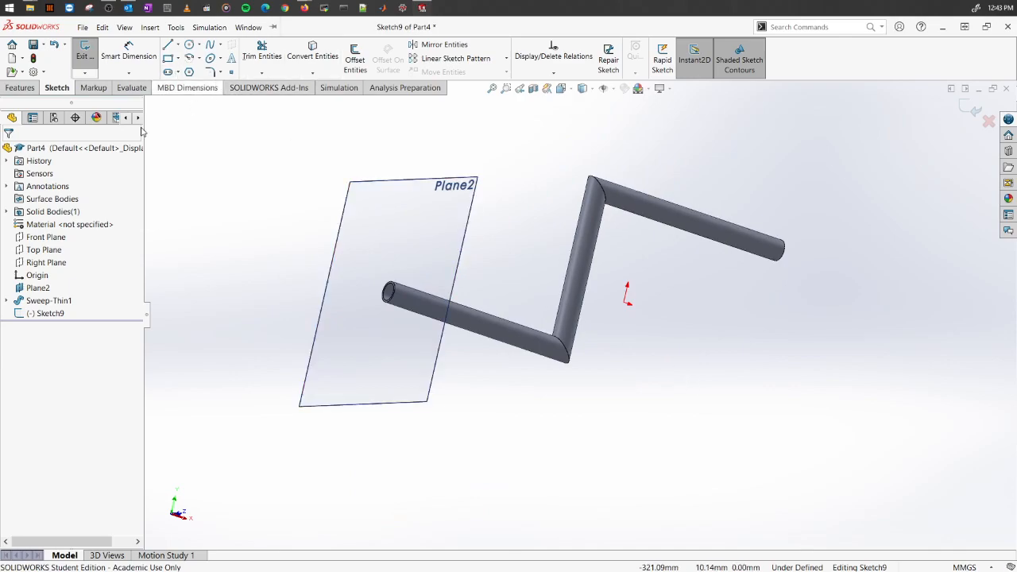
pyautogui.moveTo(643, 199)
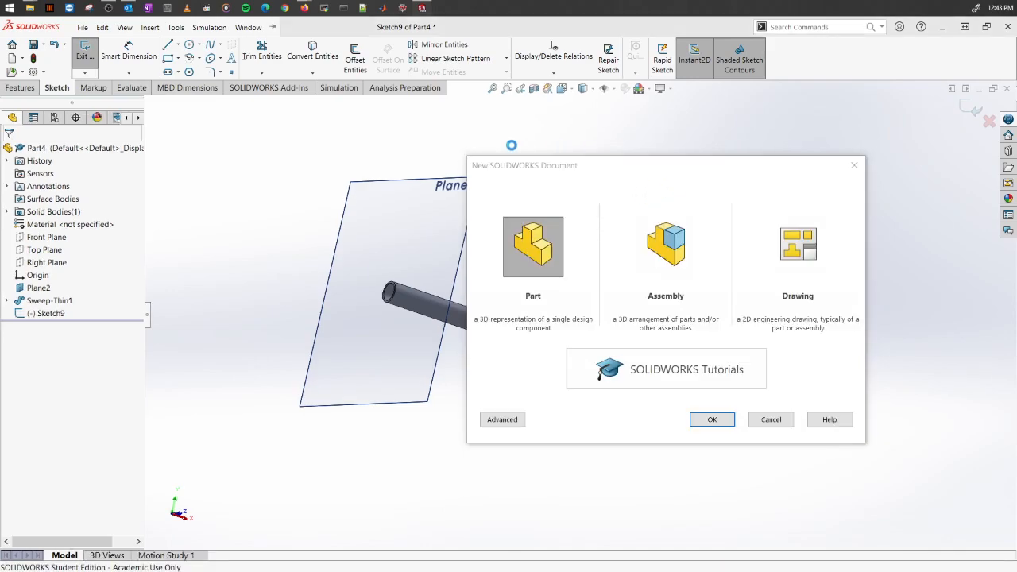
# - Create new part Part5 and draw an S-shaped spline on its Front Plane
pyautogui.click(711, 420)
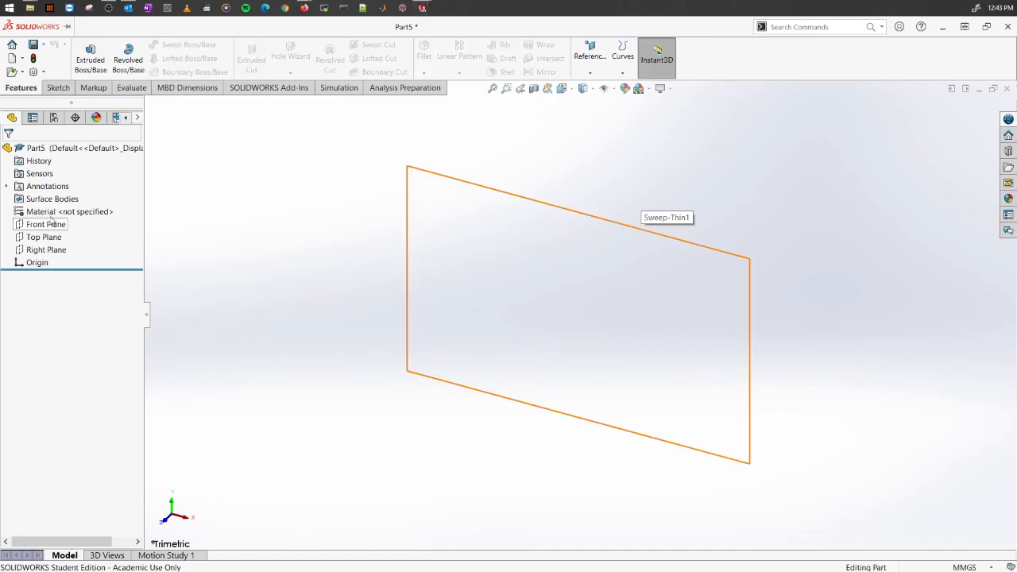
pyautogui.rightClick(46, 224)
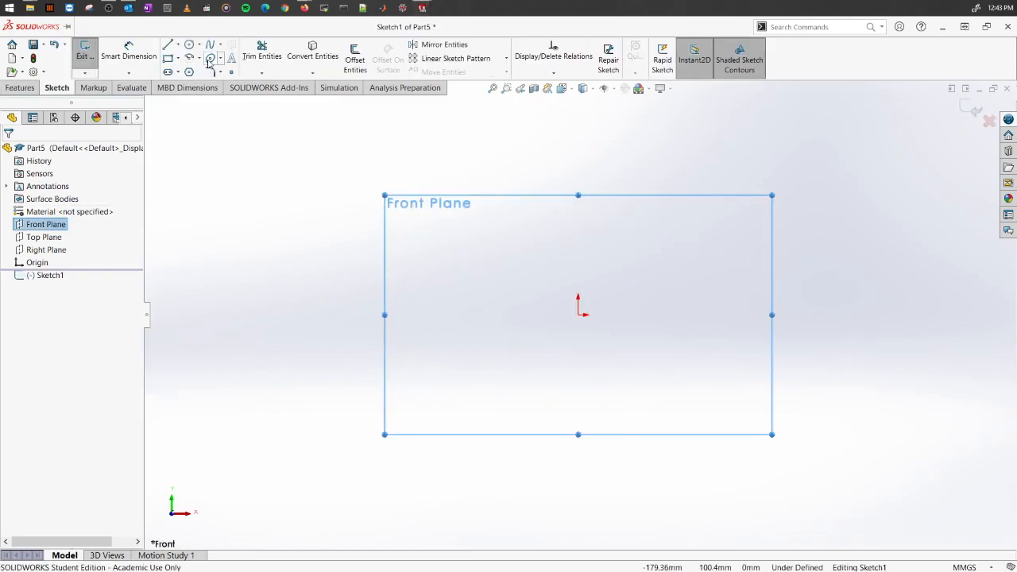
pyautogui.click(211, 45)
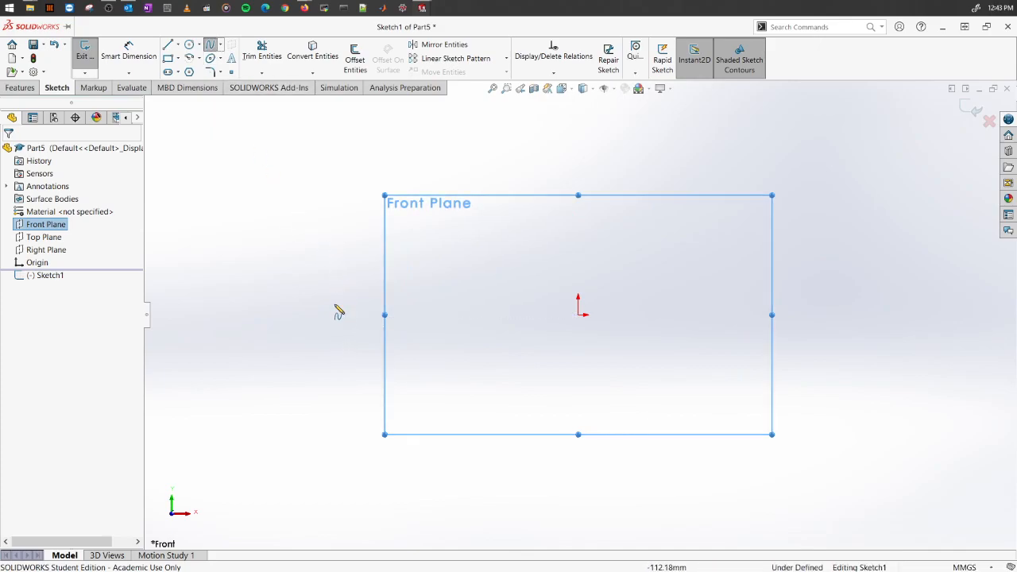
pyautogui.moveTo(317, 356)
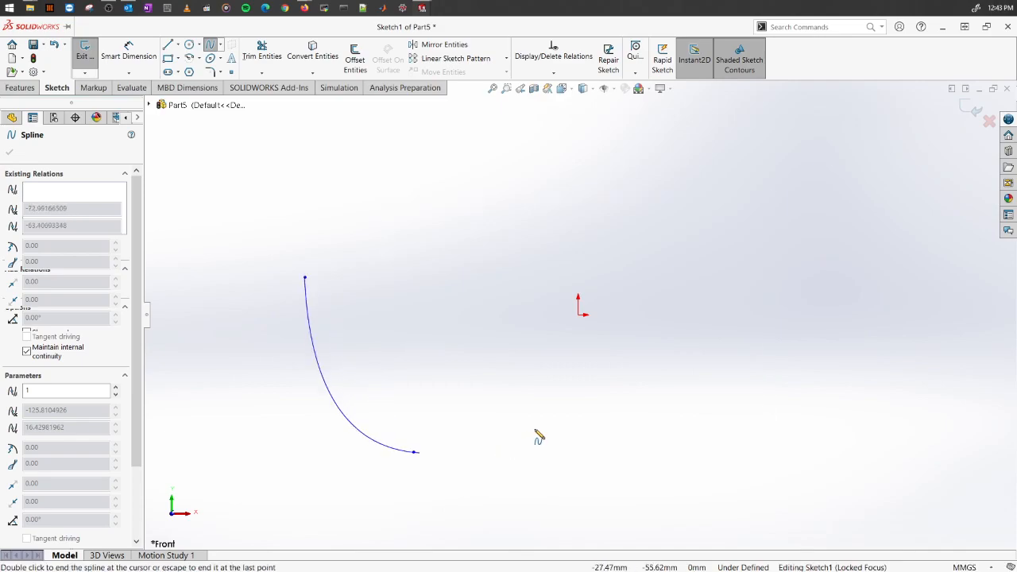
pyautogui.click(840, 267)
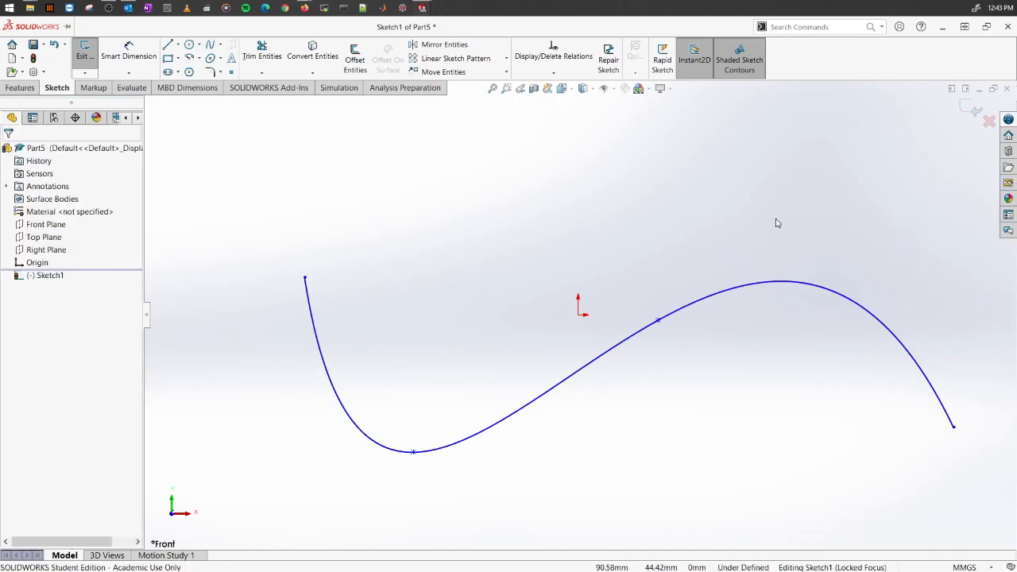
pyautogui.moveTo(112, 251)
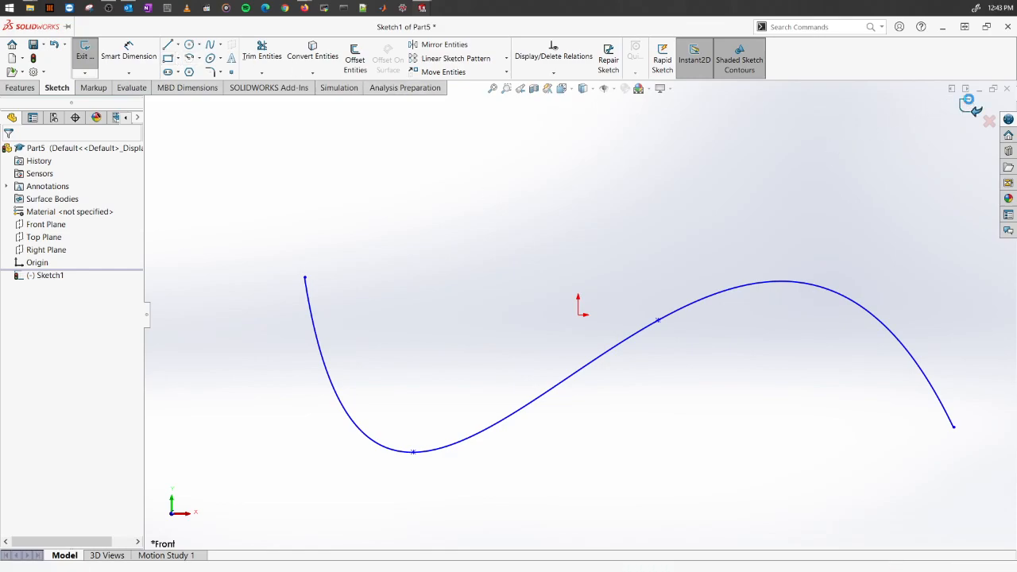
# - Add Plane1 at the spline's upper endpoint and sketch a small circle profile there
pyautogui.click(84, 56)
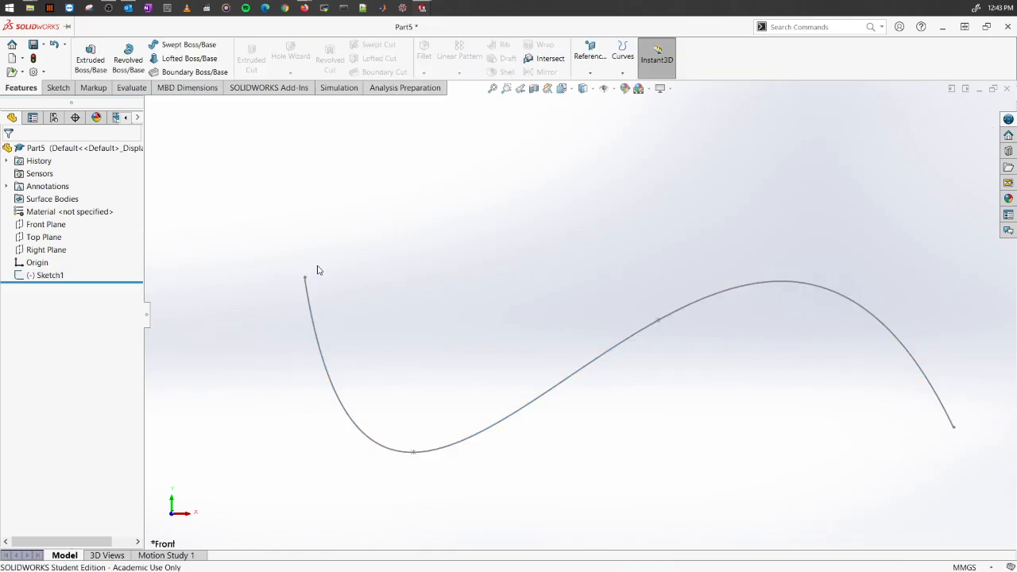
pyautogui.click(590, 71)
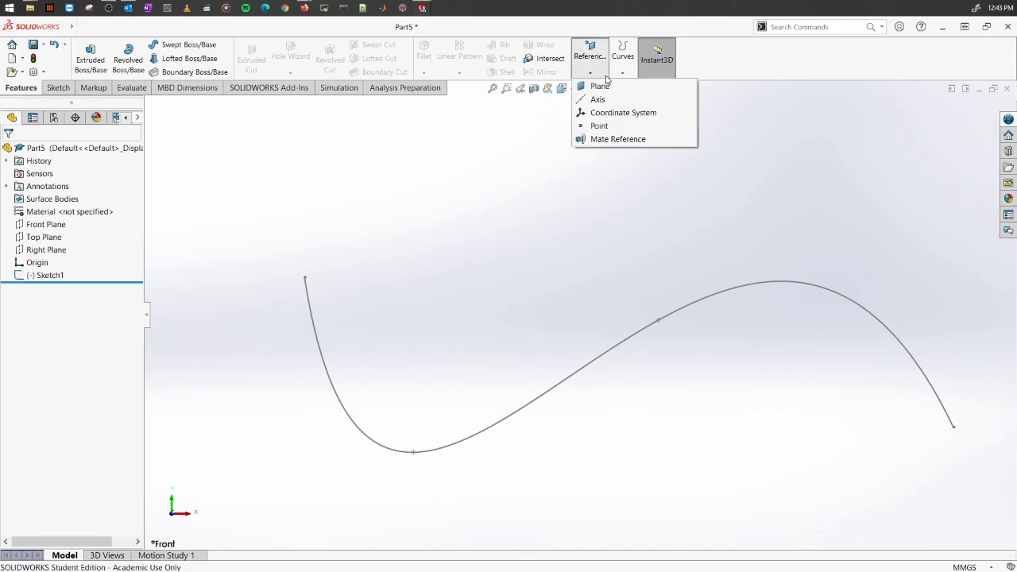
pyautogui.click(600, 86)
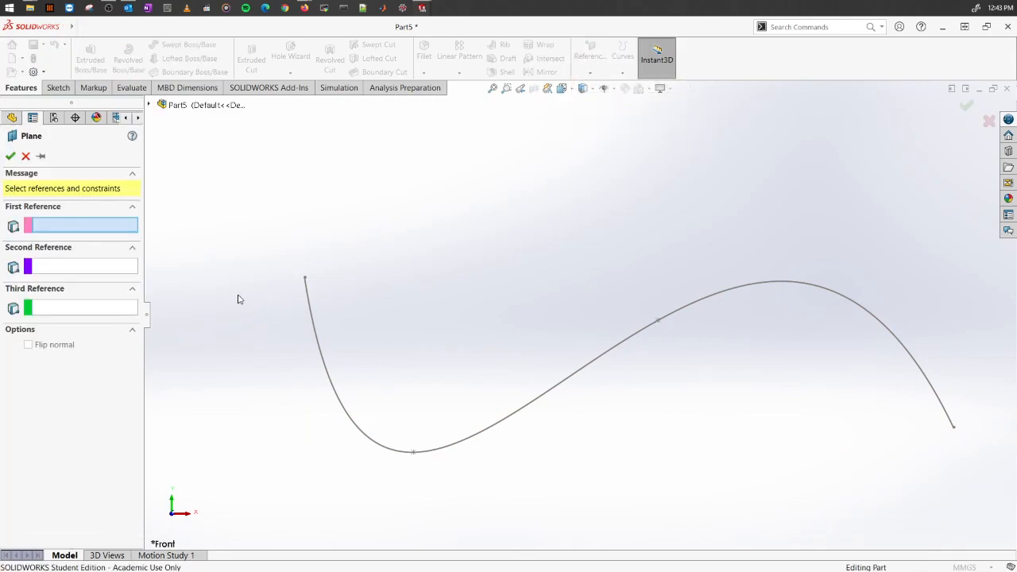
pyautogui.click(304, 279)
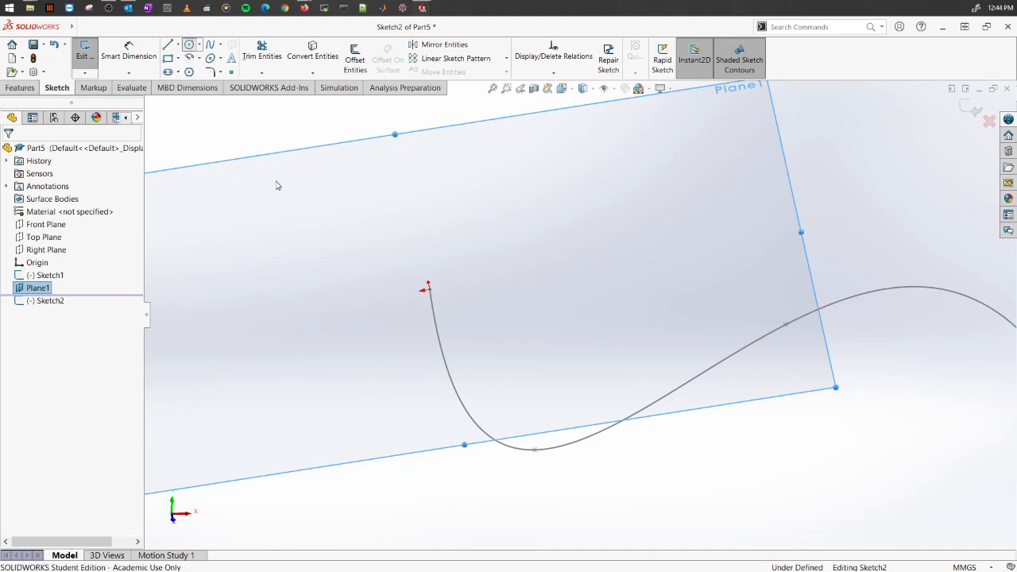
pyautogui.click(168, 44)
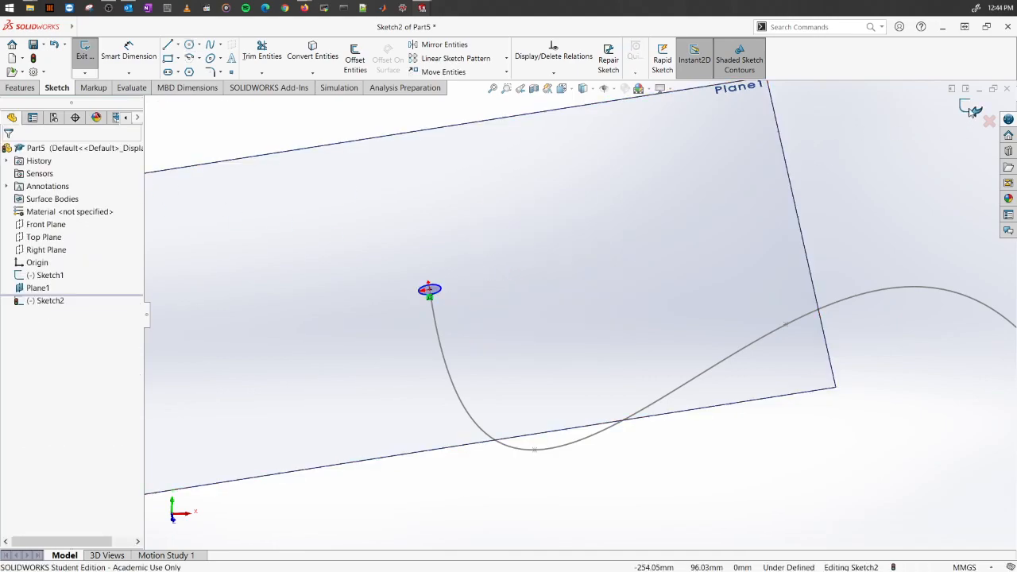
pyautogui.click(964, 109)
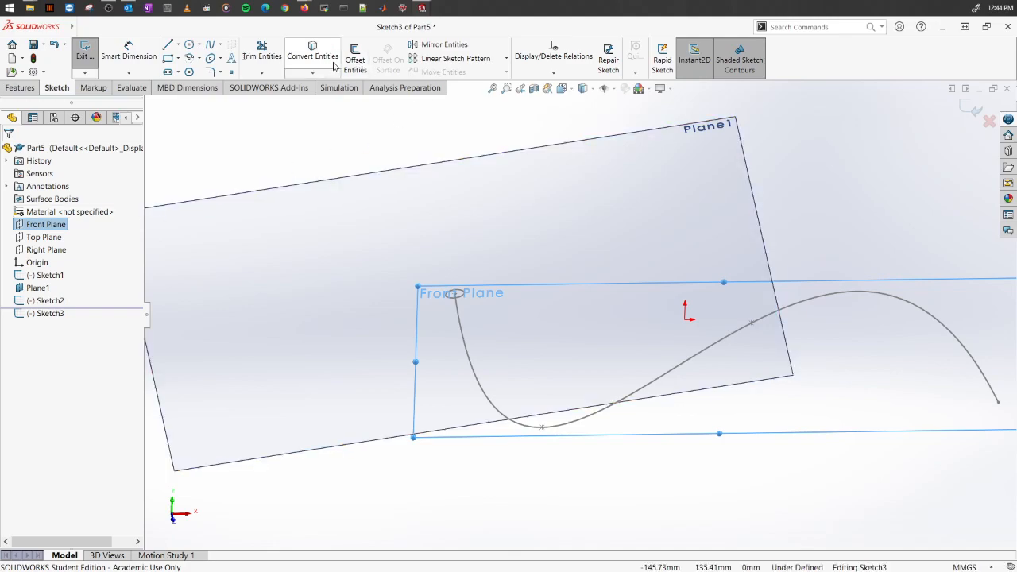
# - Offset the spline by 5.00 mm in a new front-plane sketch, Sketch3
pyautogui.click(354, 60)
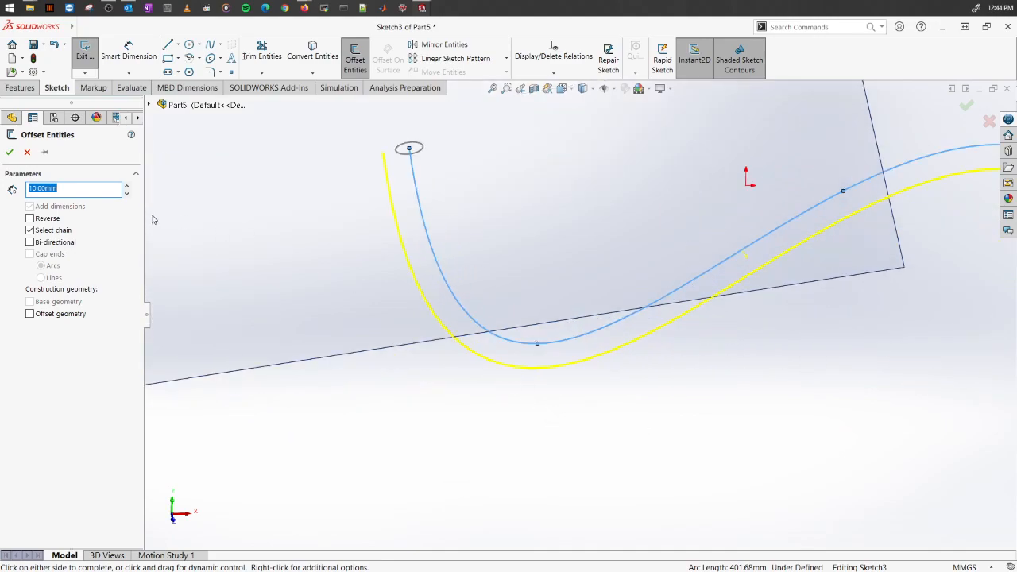
pyautogui.write('5.00mm')
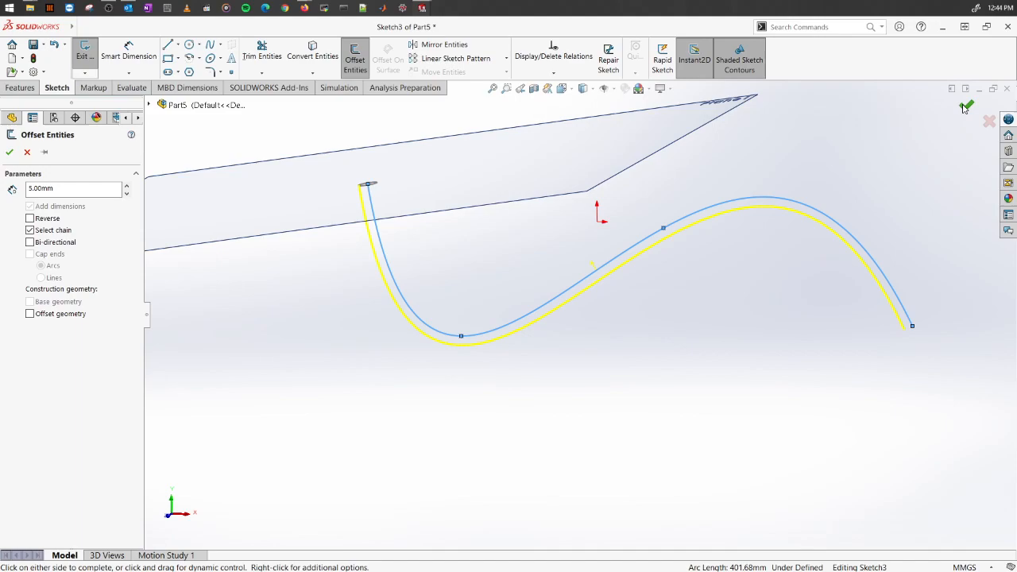
pyautogui.click(9, 151)
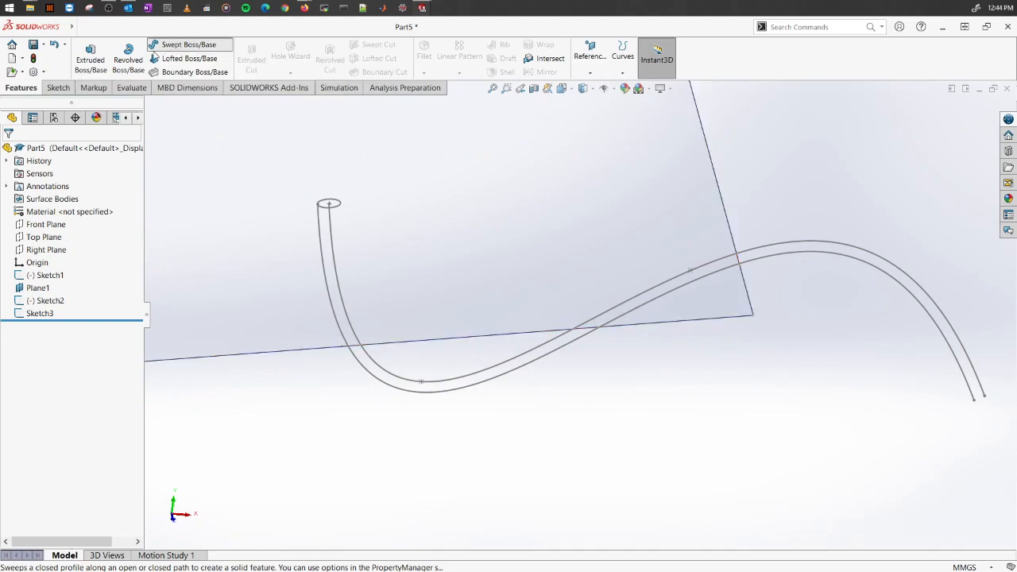
# - Sweep the Sketch2 circle along the Sketch1 spline to create solid Sweep1
pyautogui.click(189, 44)
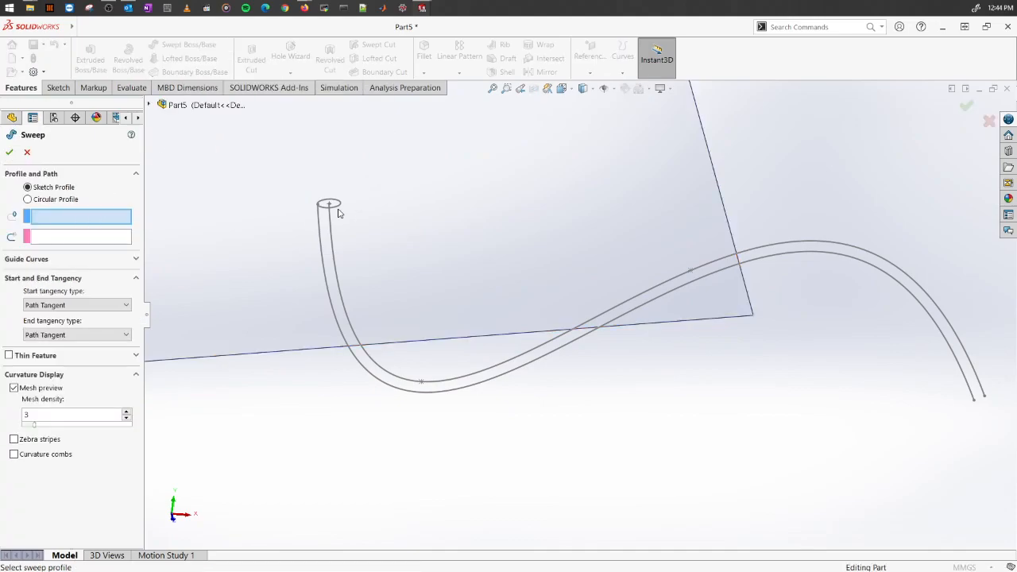
pyautogui.click(329, 204)
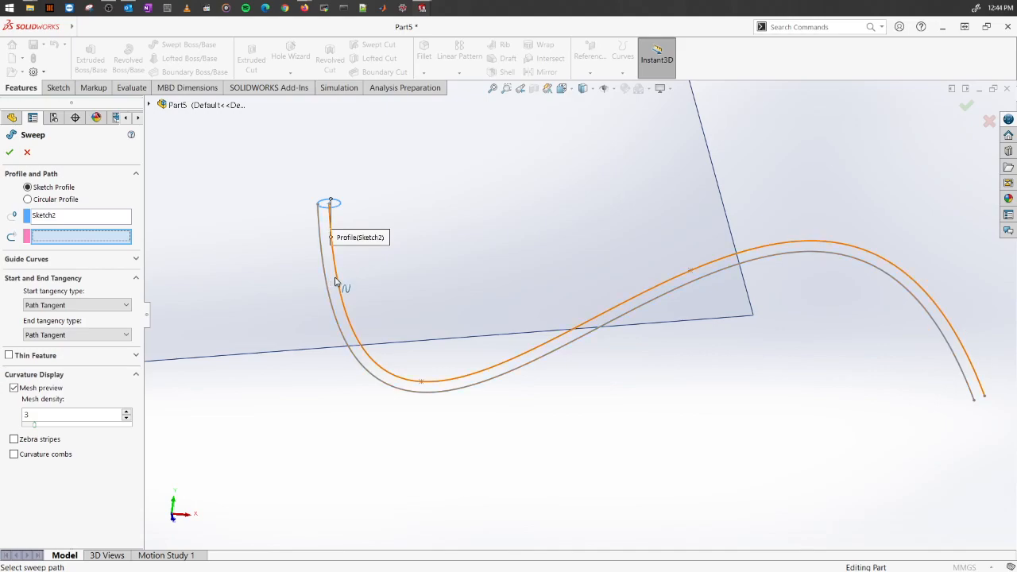
pyautogui.click(334, 290)
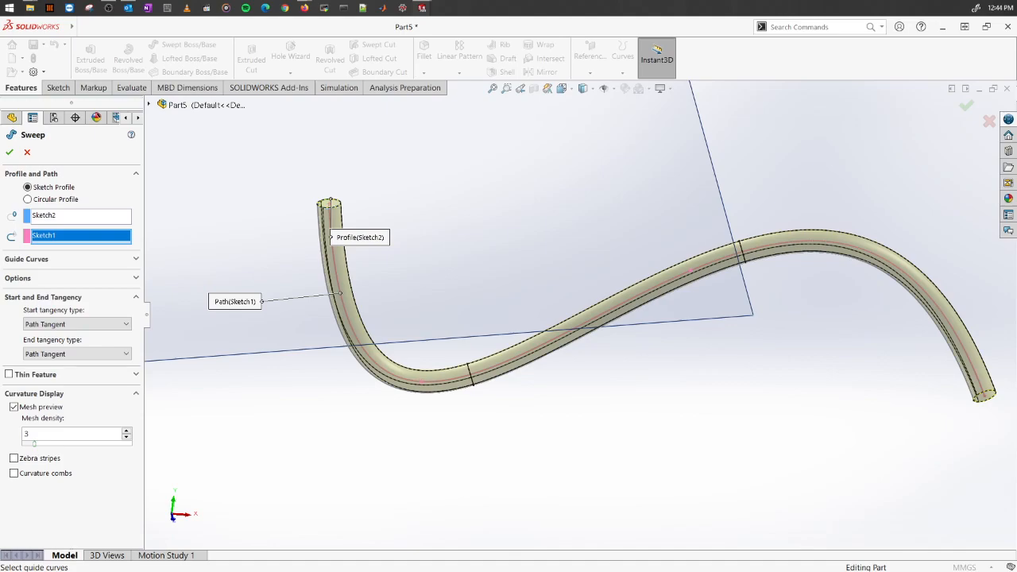
pyautogui.click(9, 152)
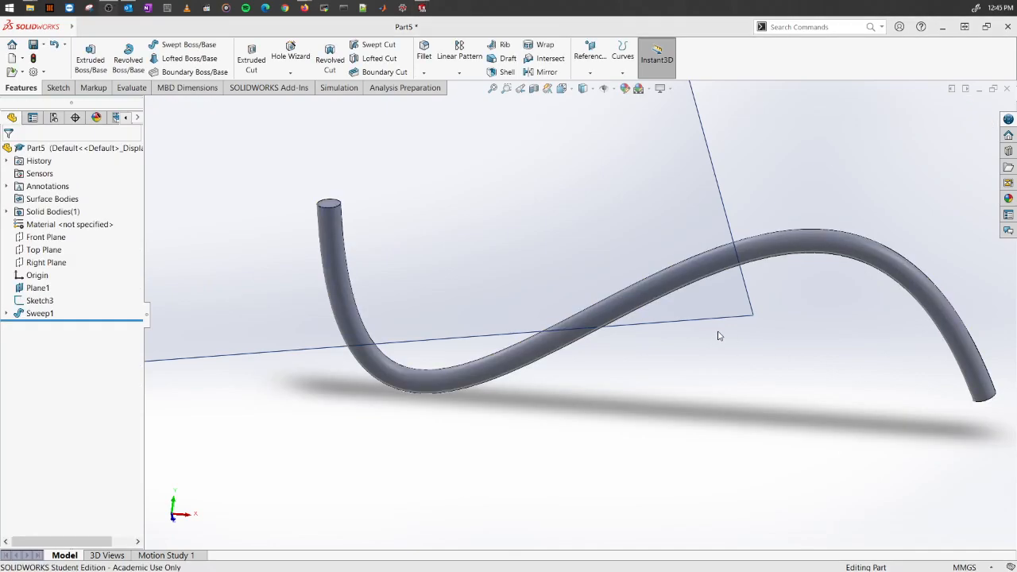
pyautogui.moveTo(719, 335); pyautogui.dragTo(650, 384)
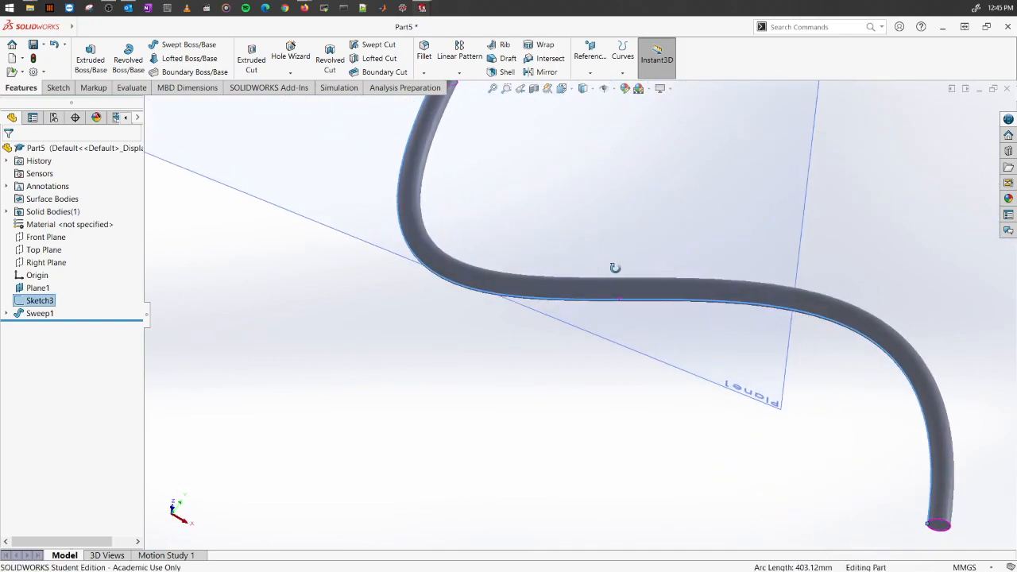
pyautogui.moveTo(615, 268); pyautogui.dragTo(650, 350)
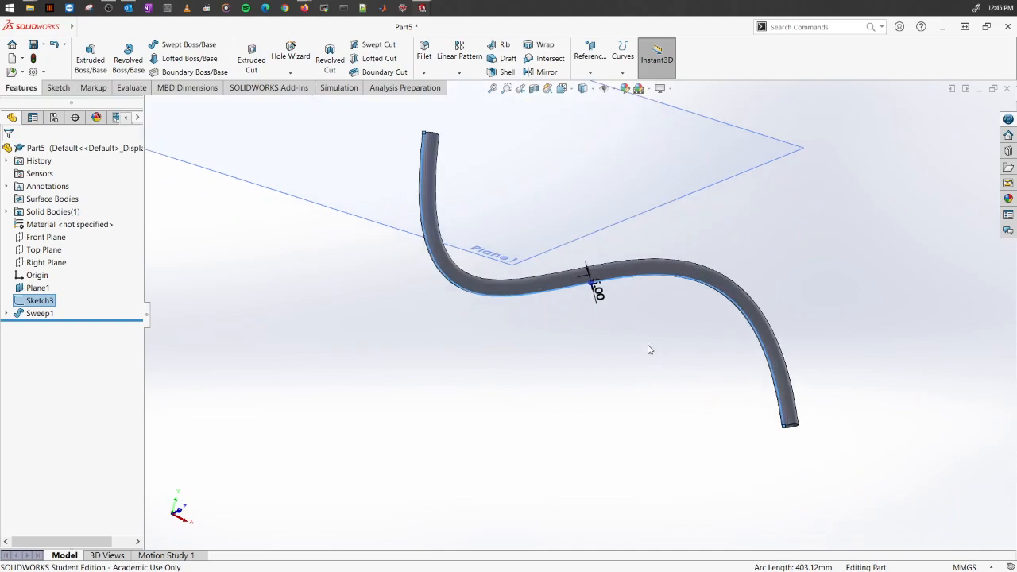
pyautogui.moveTo(650, 350); pyautogui.dragTo(666, 326)
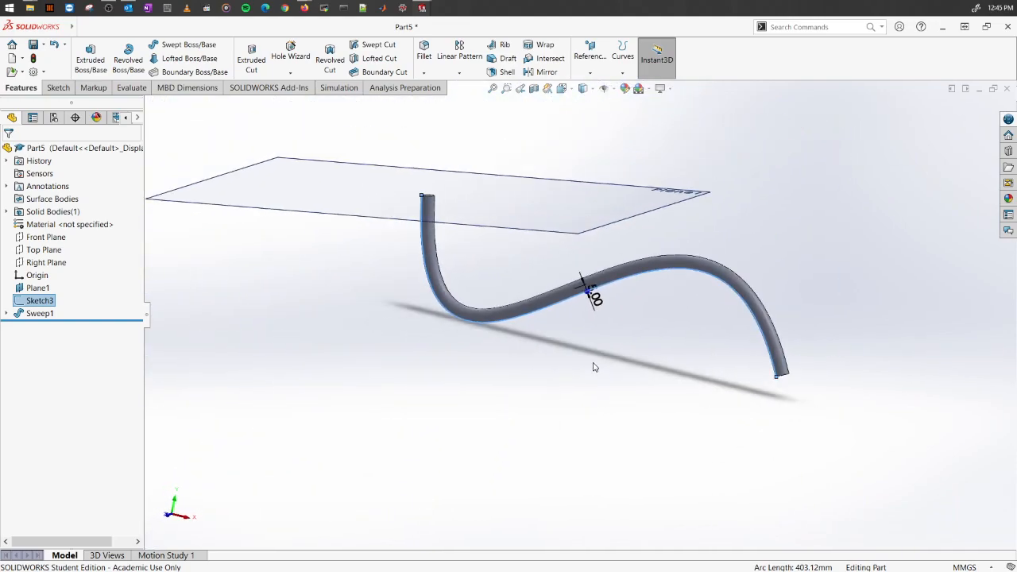
pyautogui.moveTo(592, 369); pyautogui.dragTo(508, 310)
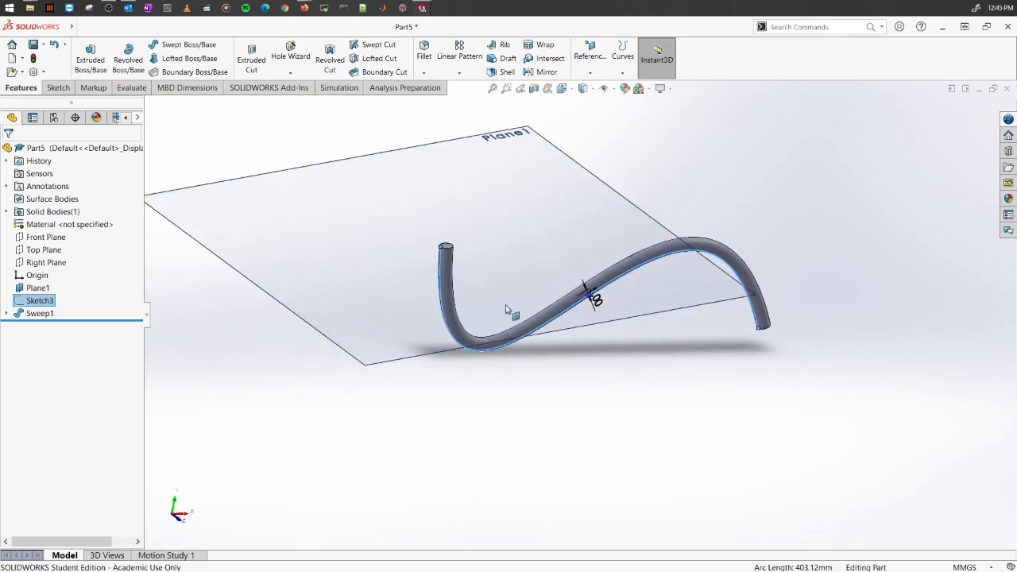